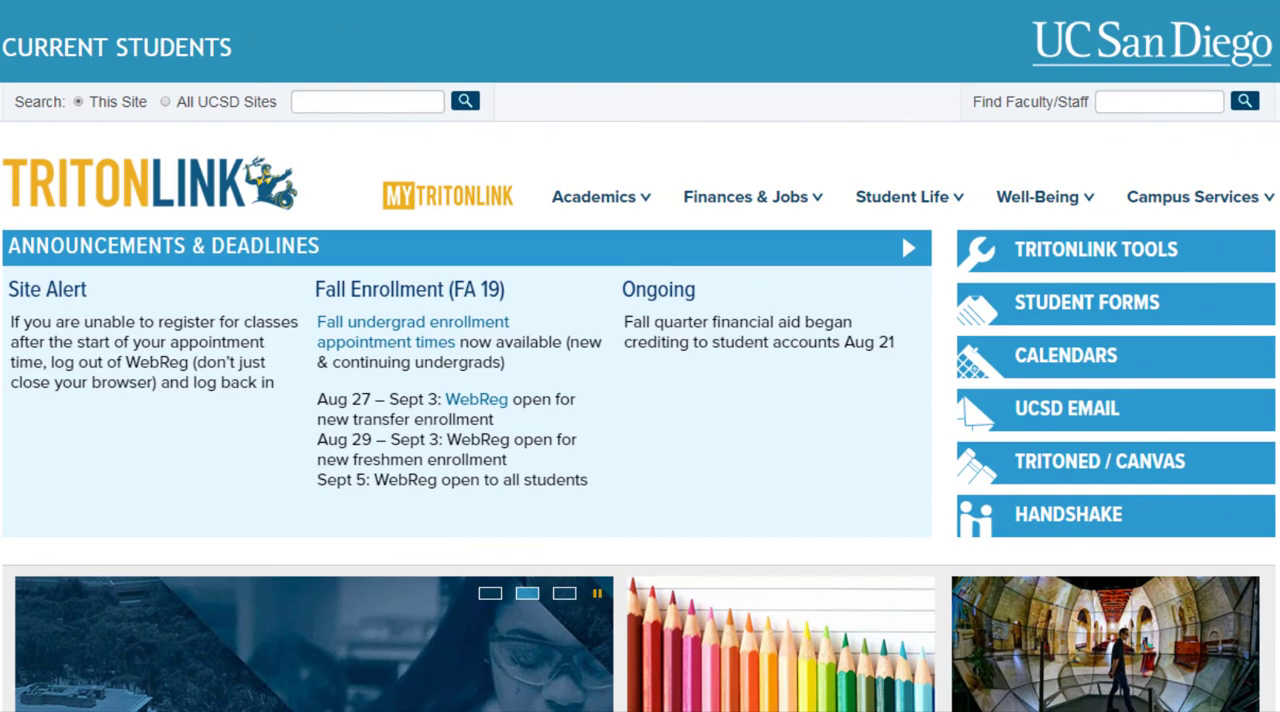
{"action": "mouse_move", "coordinate": [1192, 264]}
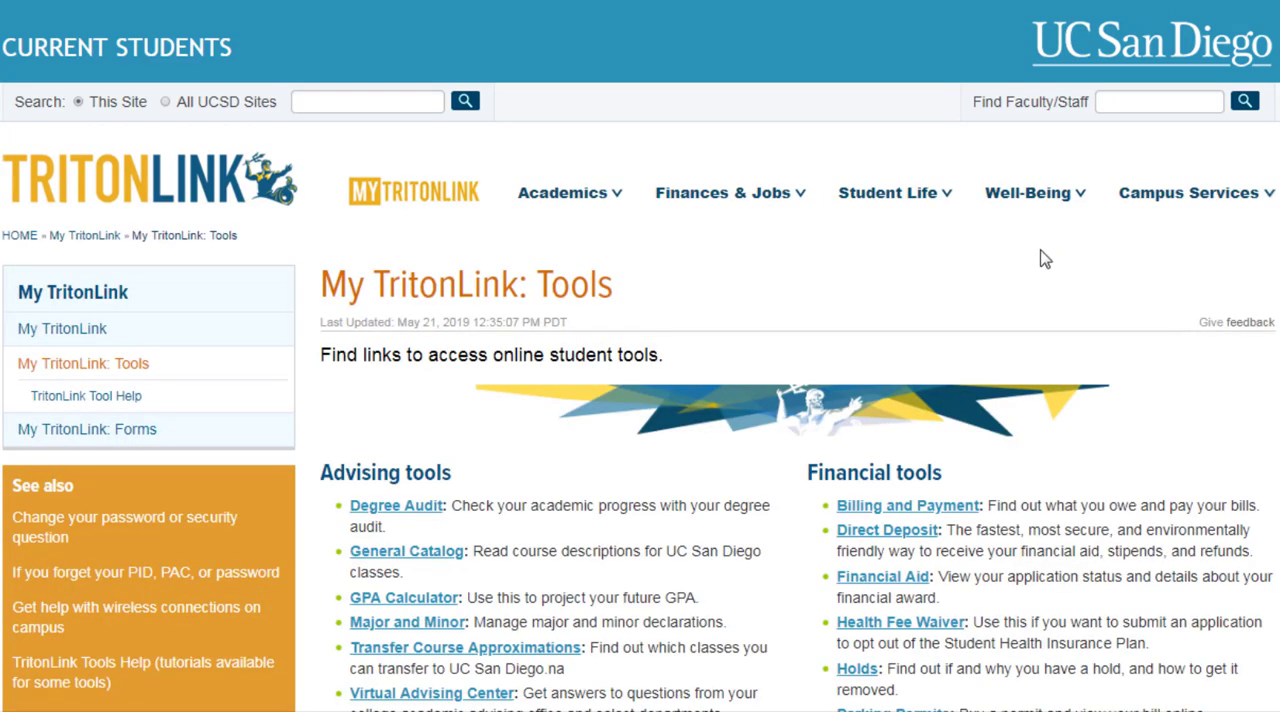
{"action": "mouse_move", "coordinate": [408, 512]}
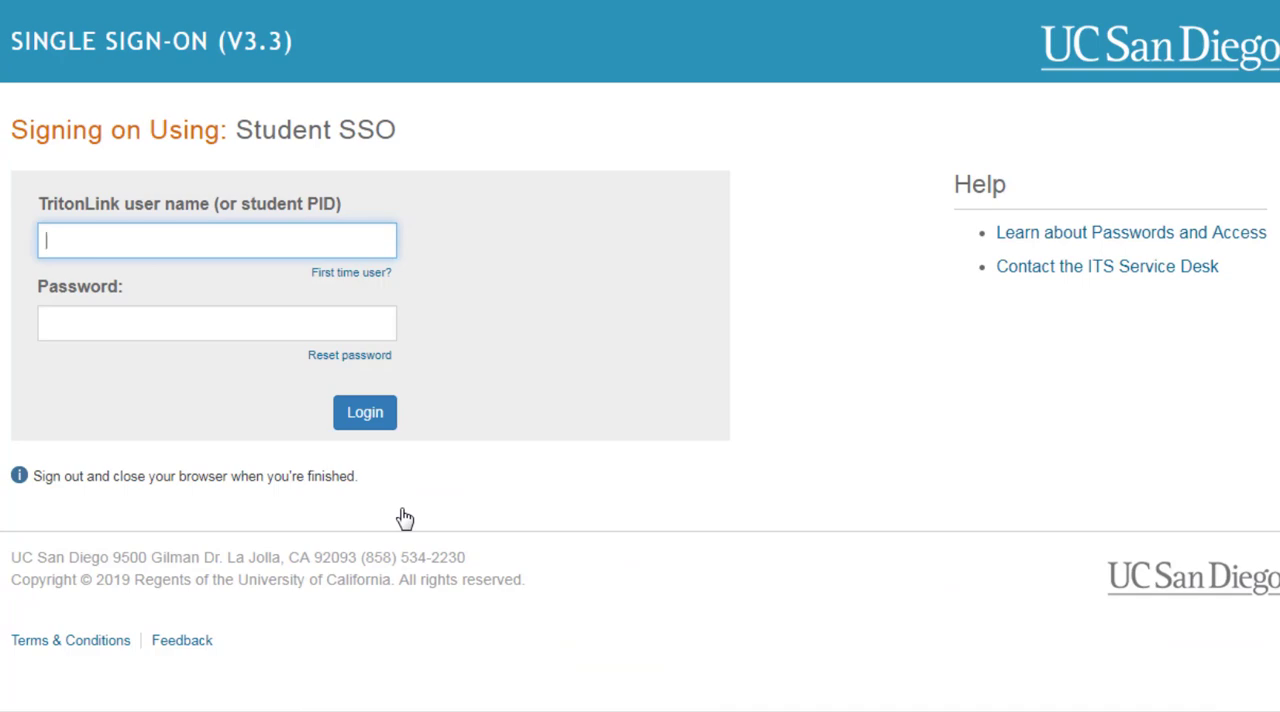
{"action": "mouse_move", "coordinate": [364, 412]}
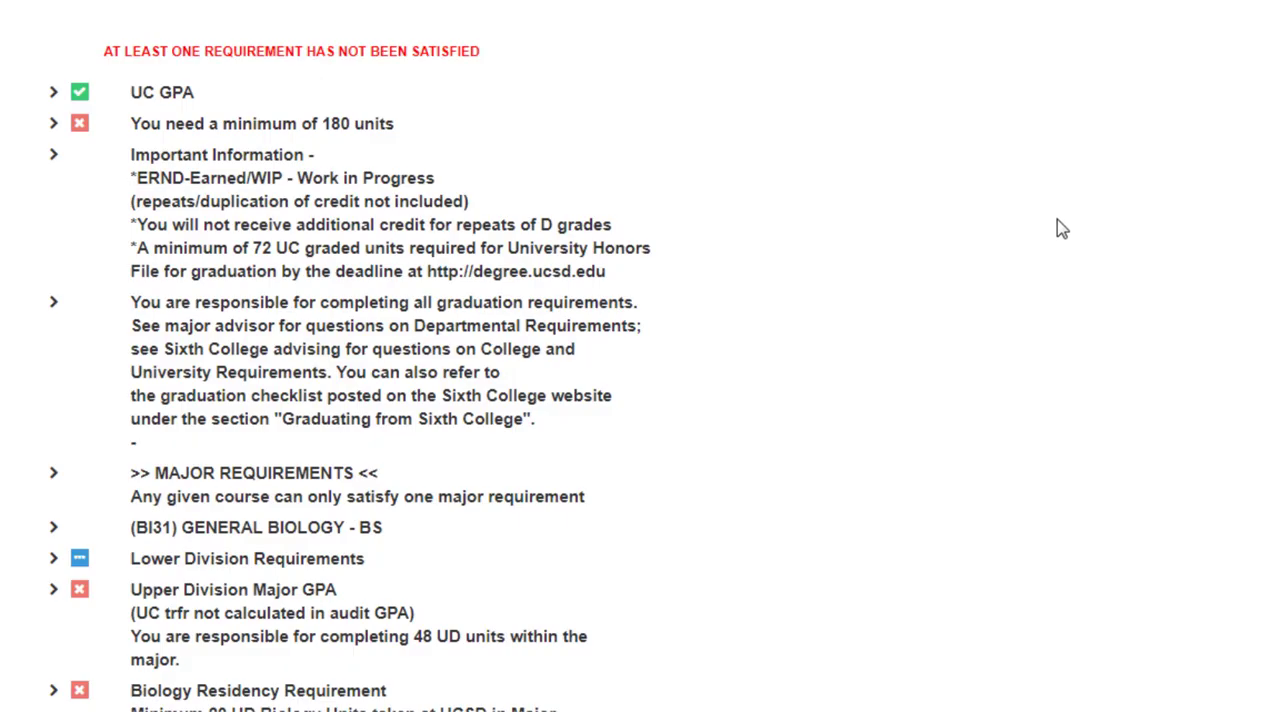
Step: Expand the Important Information and Lower Division Requirements sections to show their courses
{"action": "left_click", "coordinate": [54, 154]}
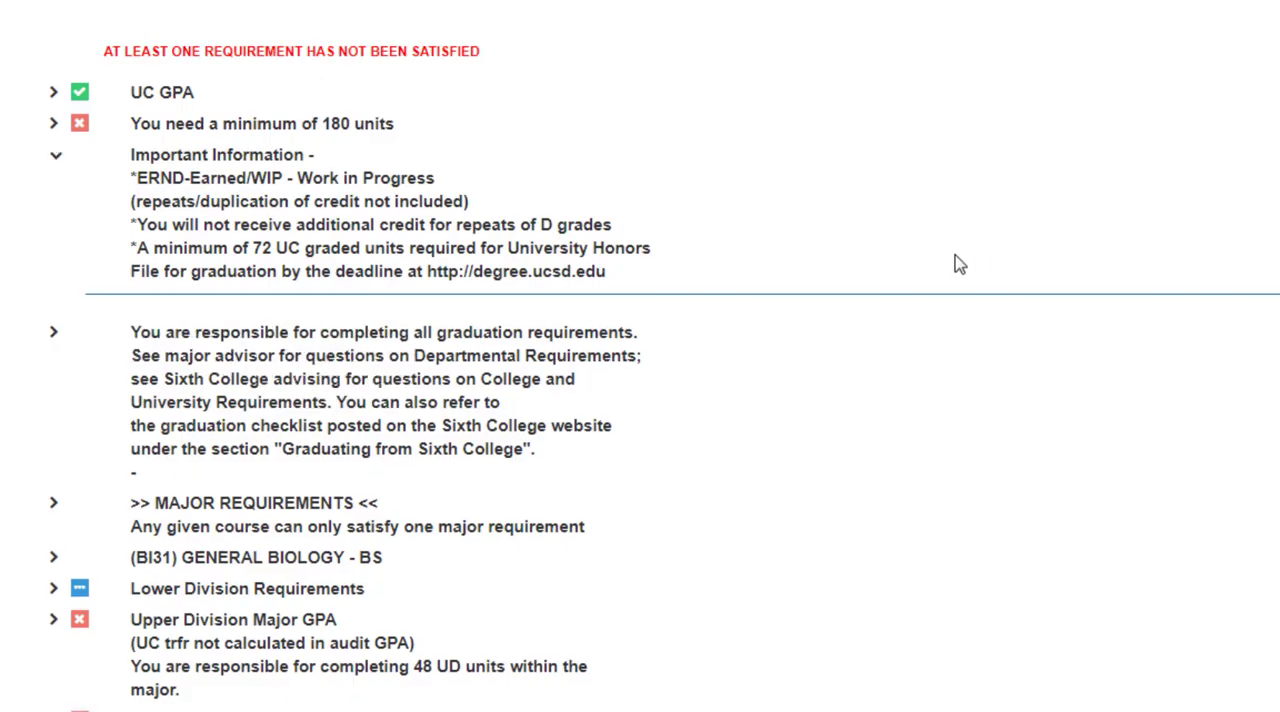
{"action": "scroll", "scroll_direction": "down", "scroll_amount": 3}
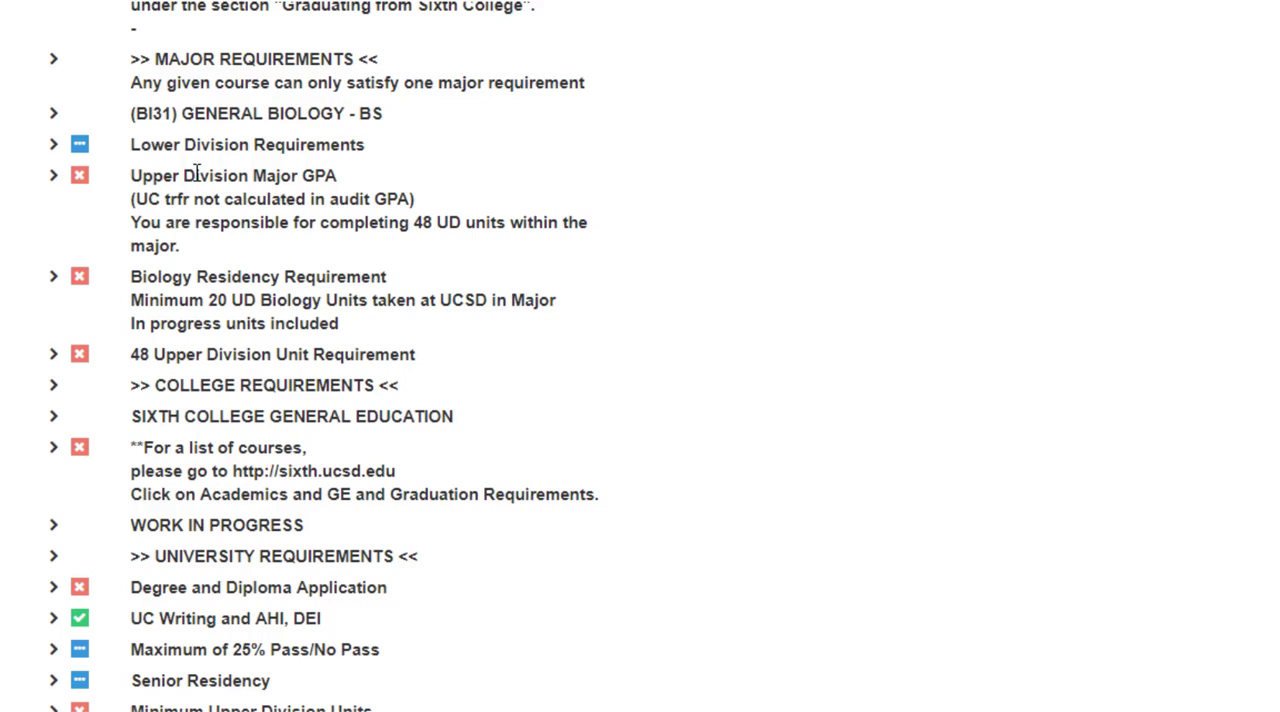
{"action": "mouse_move", "coordinate": [54, 144]}
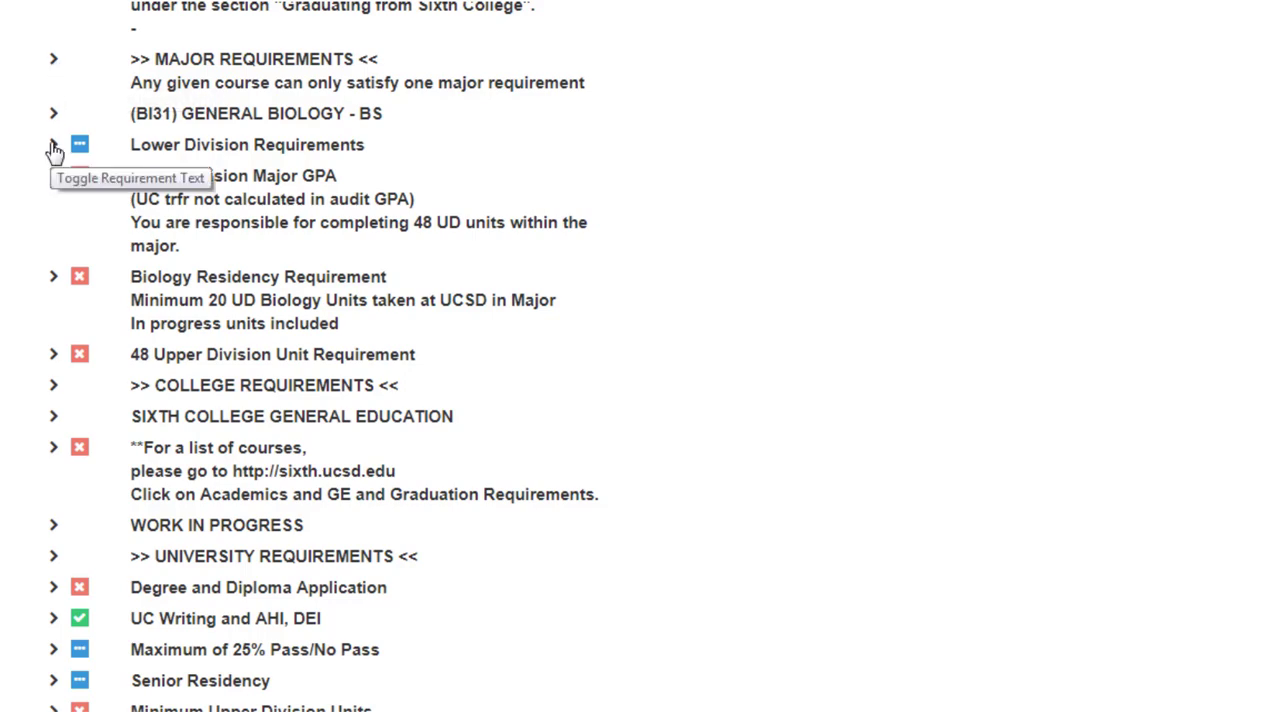
{"action": "left_click", "coordinate": [54, 144]}
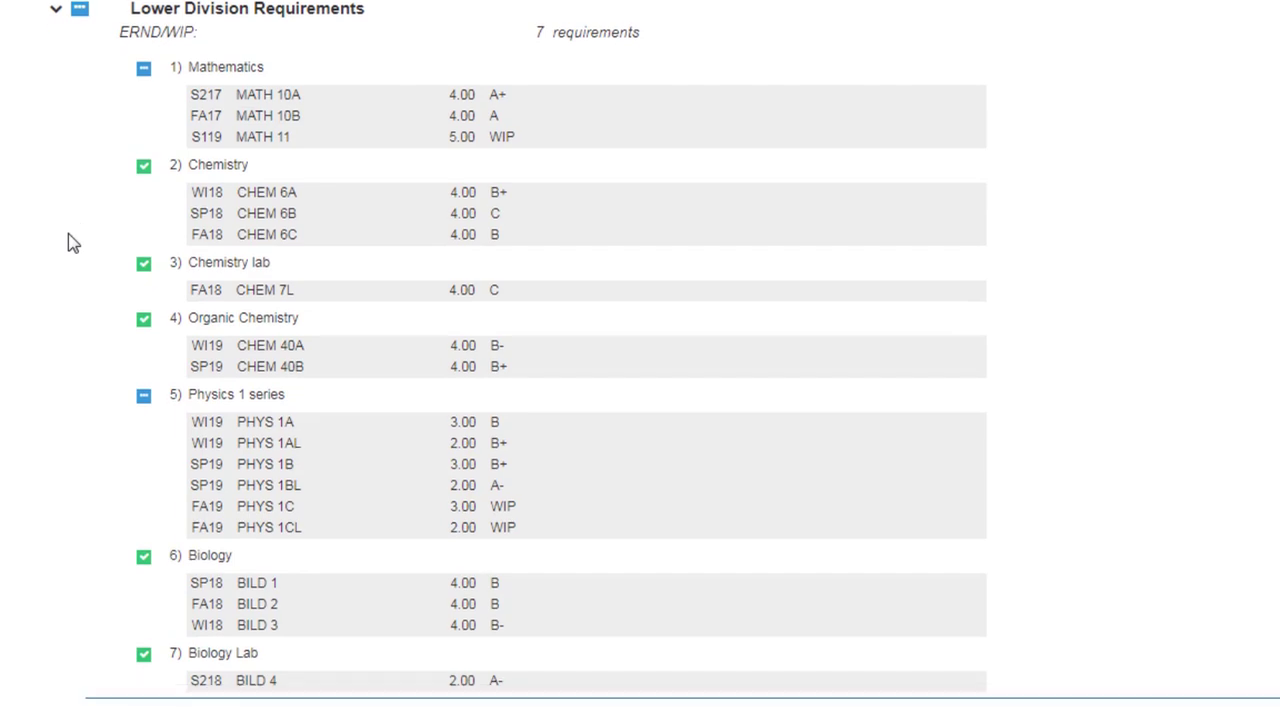
{"action": "scroll", "scroll_direction": "down", "scroll_amount": 3}
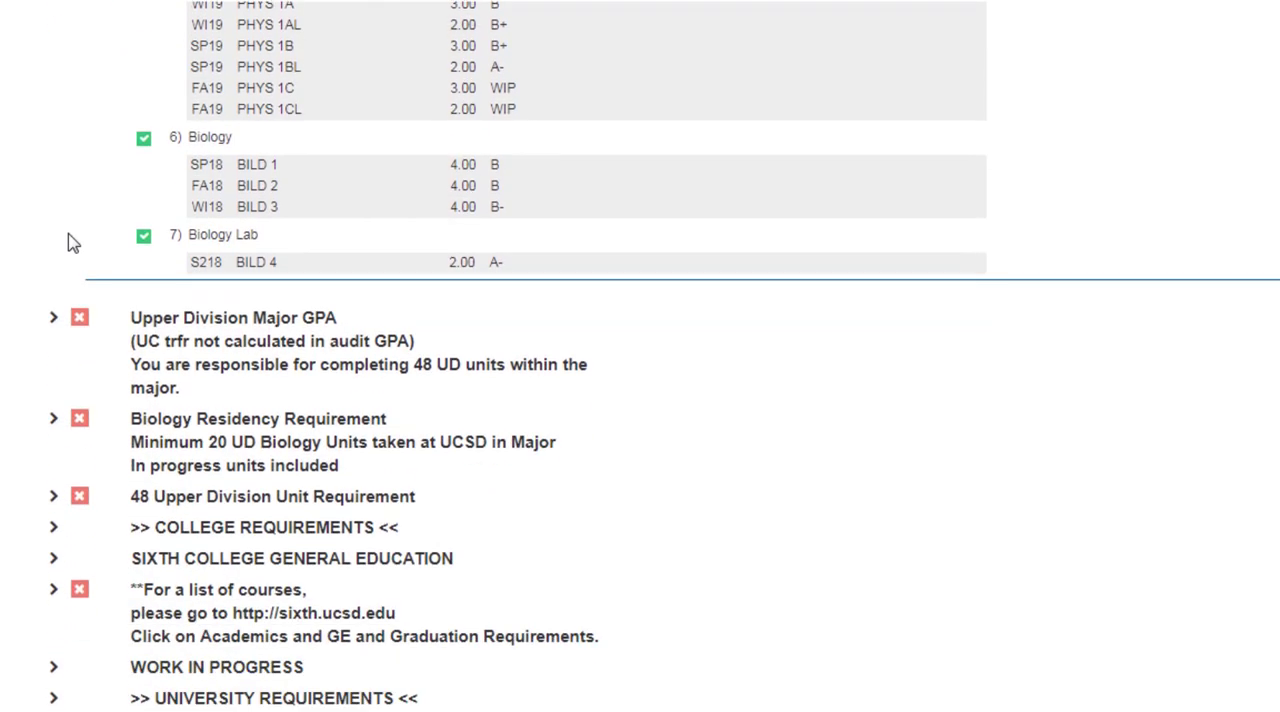
Step: Expand Upper Division Major GPA, Biology Residency and 48 Upper Division Unit requirements
{"action": "left_click", "coordinate": [54, 316]}
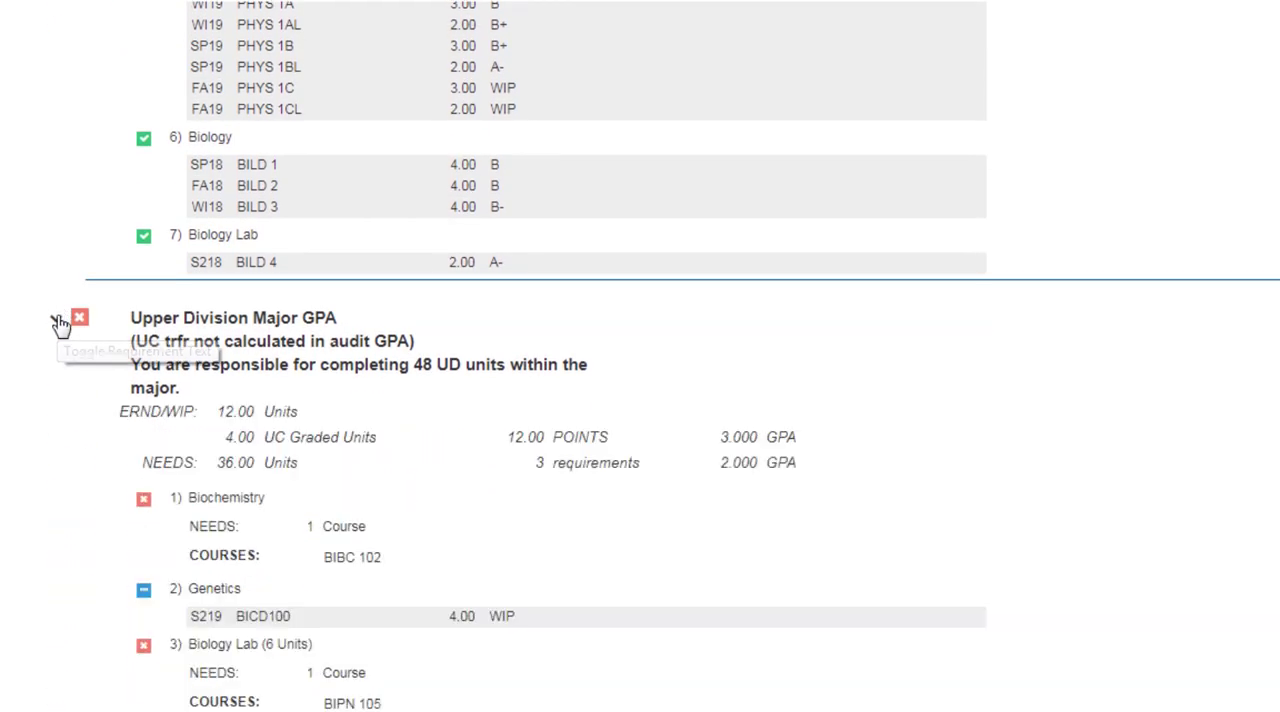
{"action": "scroll", "scroll_direction": "down", "scroll_amount": 3}
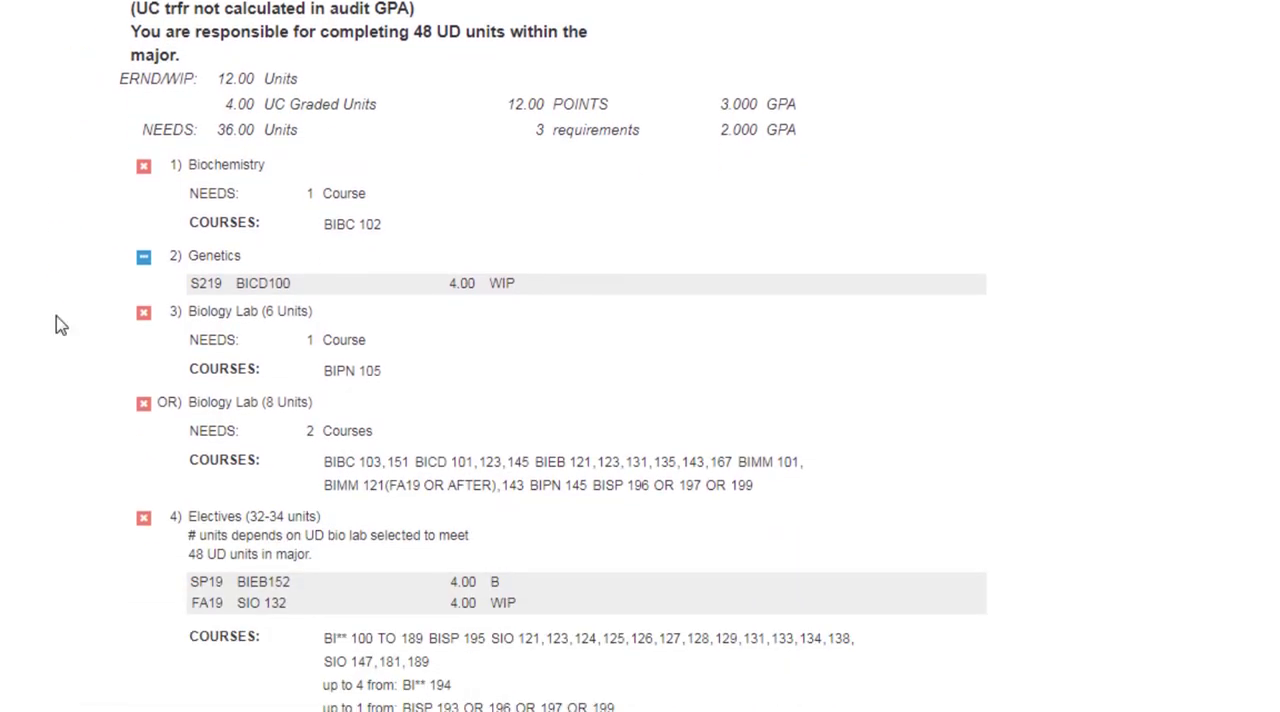
{"action": "scroll", "scroll_direction": "down", "scroll_amount": 3}
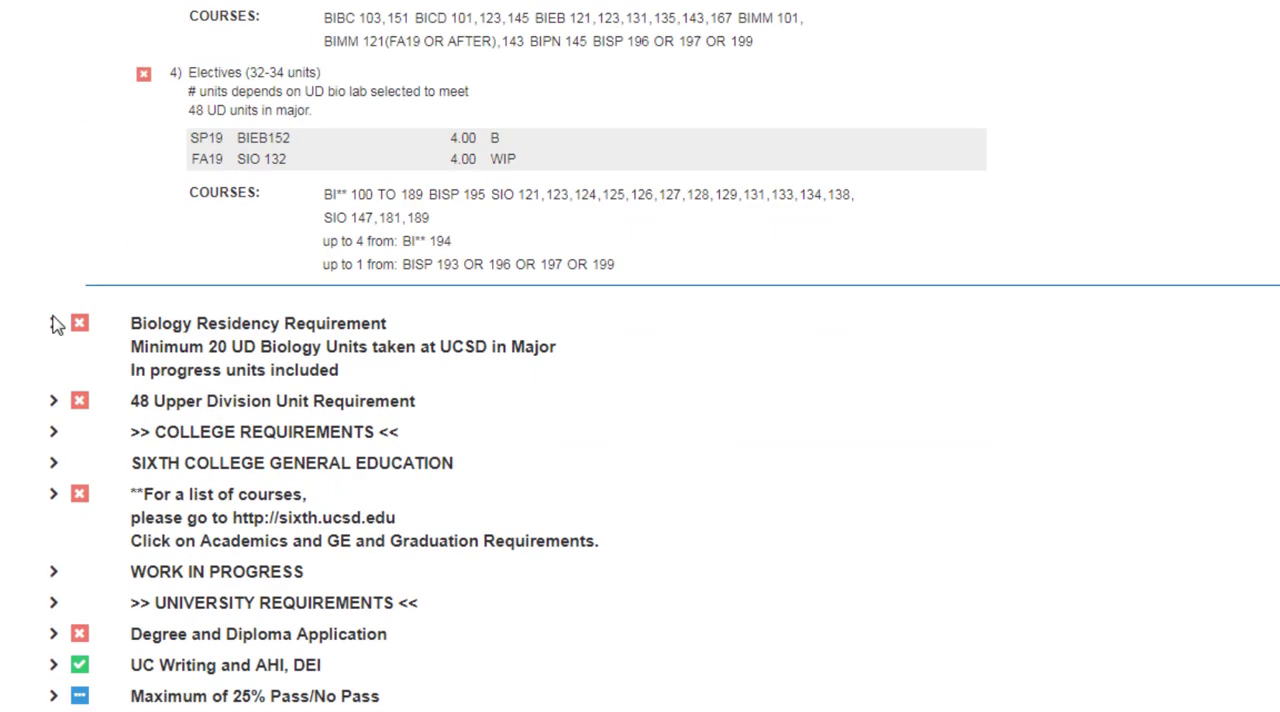
{"action": "left_click", "coordinate": [54, 324]}
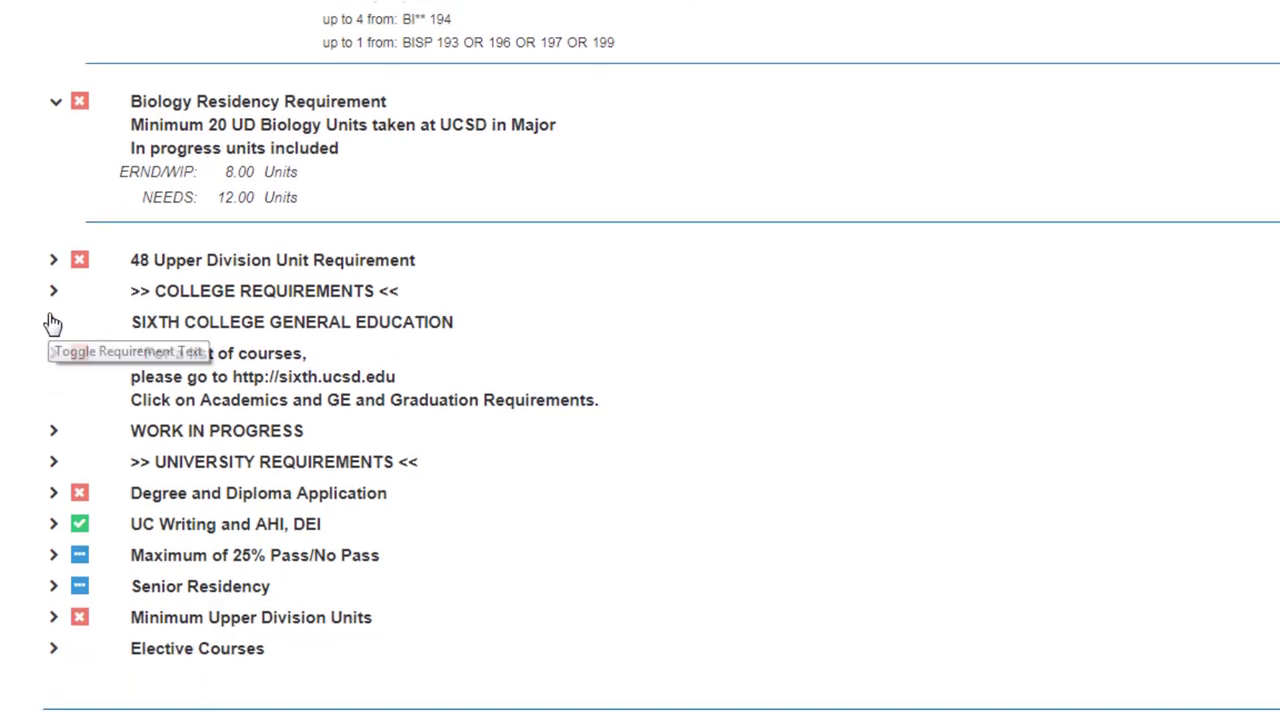
{"action": "left_click", "coordinate": [54, 260]}
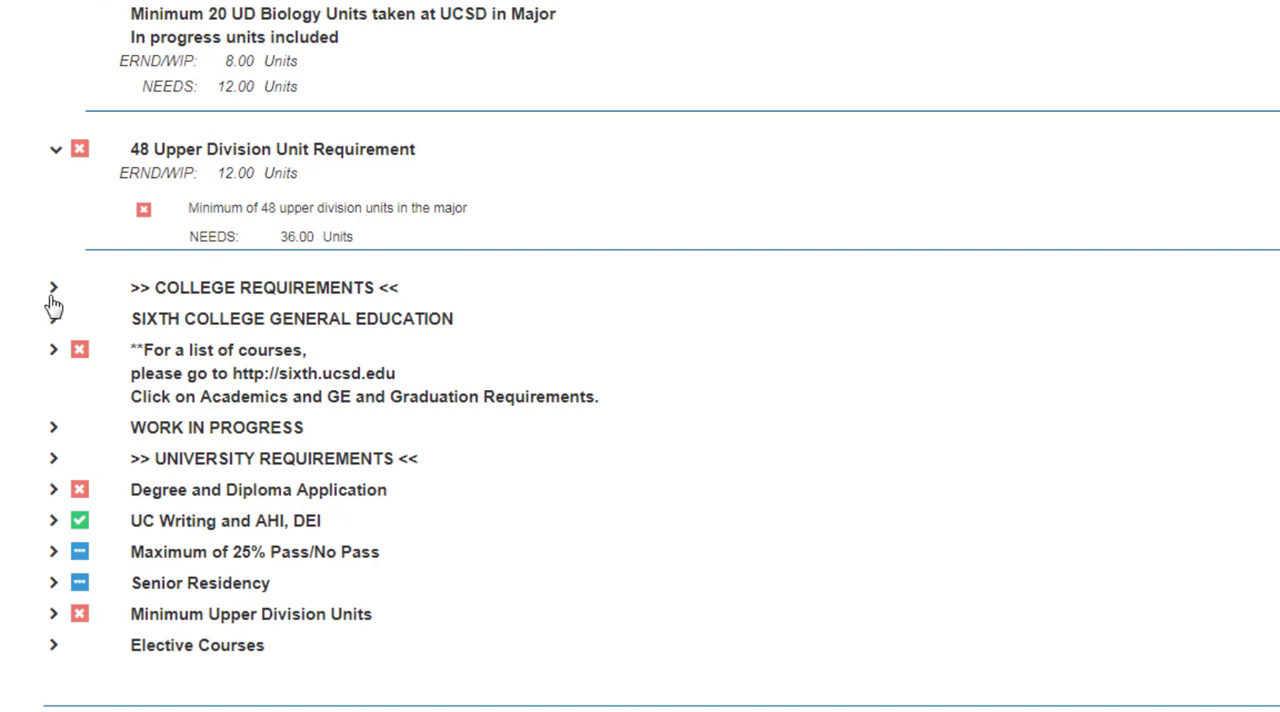
Step: Expand College Requirements and Sixth College General Education, revealing completed GE courses and the needed Practicum
{"action": "left_click", "coordinate": [54, 288]}
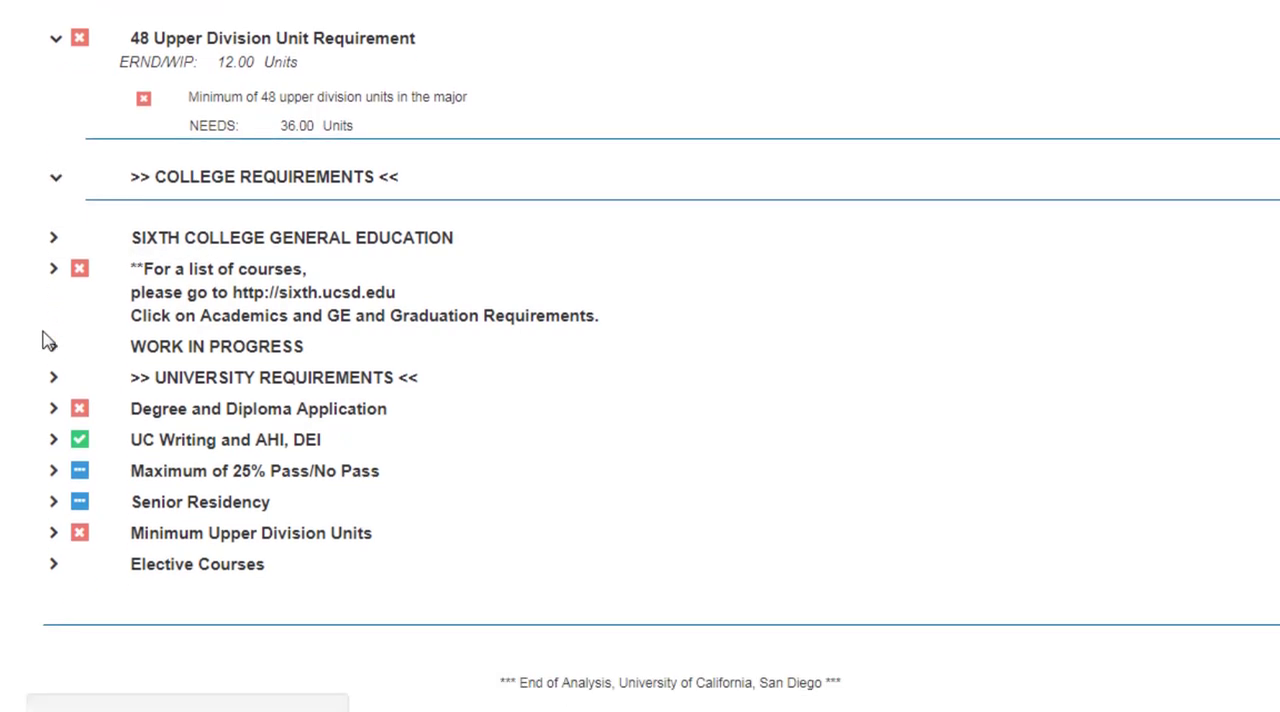
{"action": "left_click", "coordinate": [54, 236]}
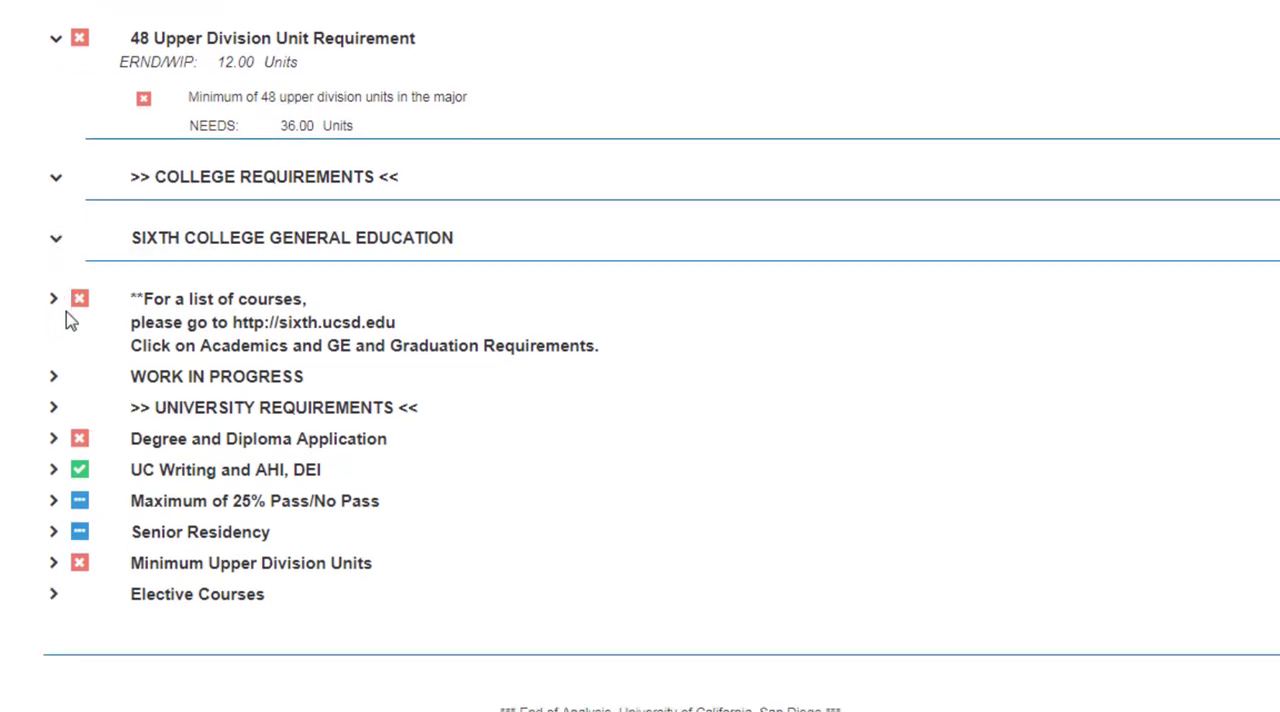
{"action": "left_click", "coordinate": [54, 298]}
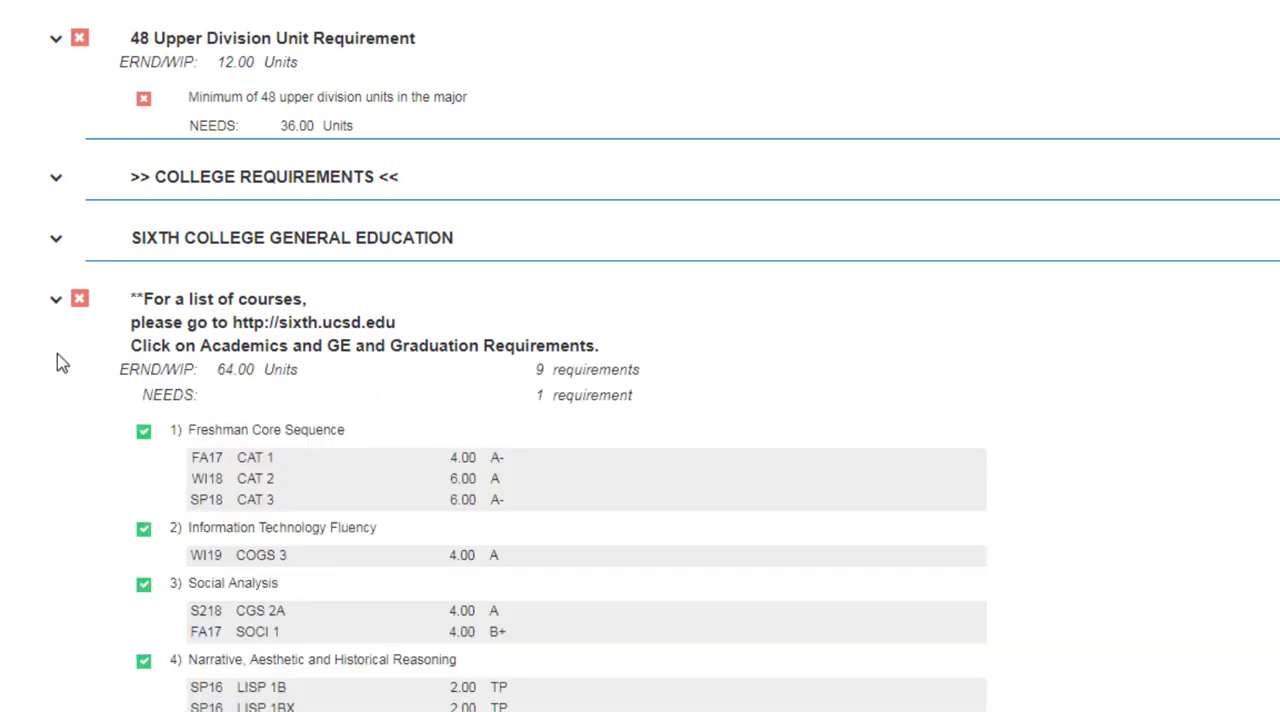
{"action": "scroll", "scroll_direction": "down", "scroll_amount": 3}
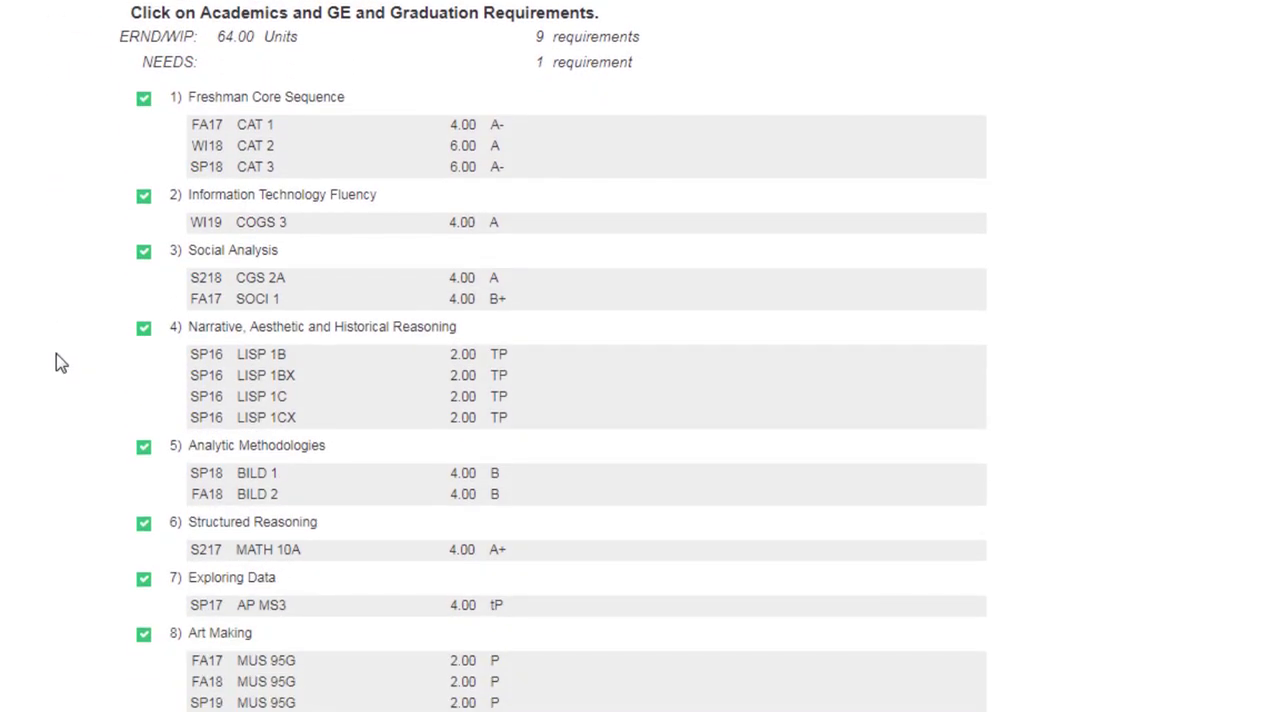
{"action": "scroll", "scroll_direction": "down", "scroll_amount": 3}
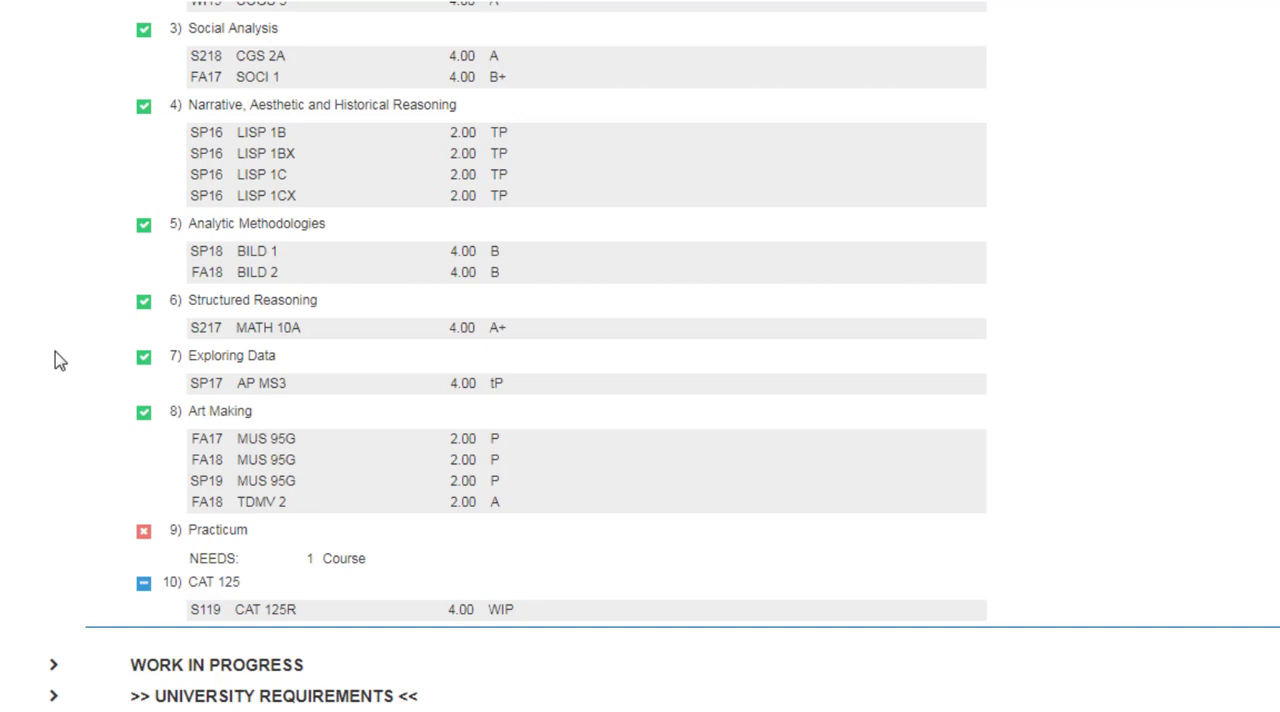
{"action": "scroll", "scroll_direction": "down", "scroll_amount": 3}
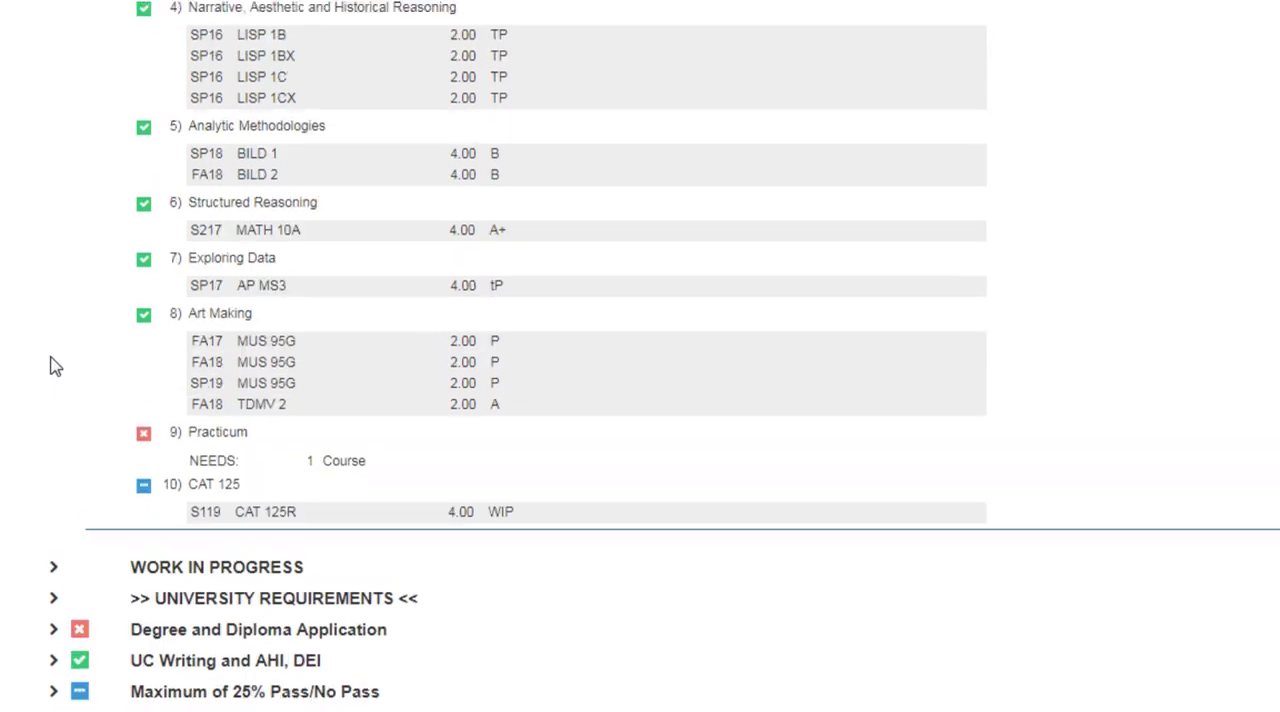
{"action": "scroll", "scroll_direction": "down", "scroll_amount": 3}
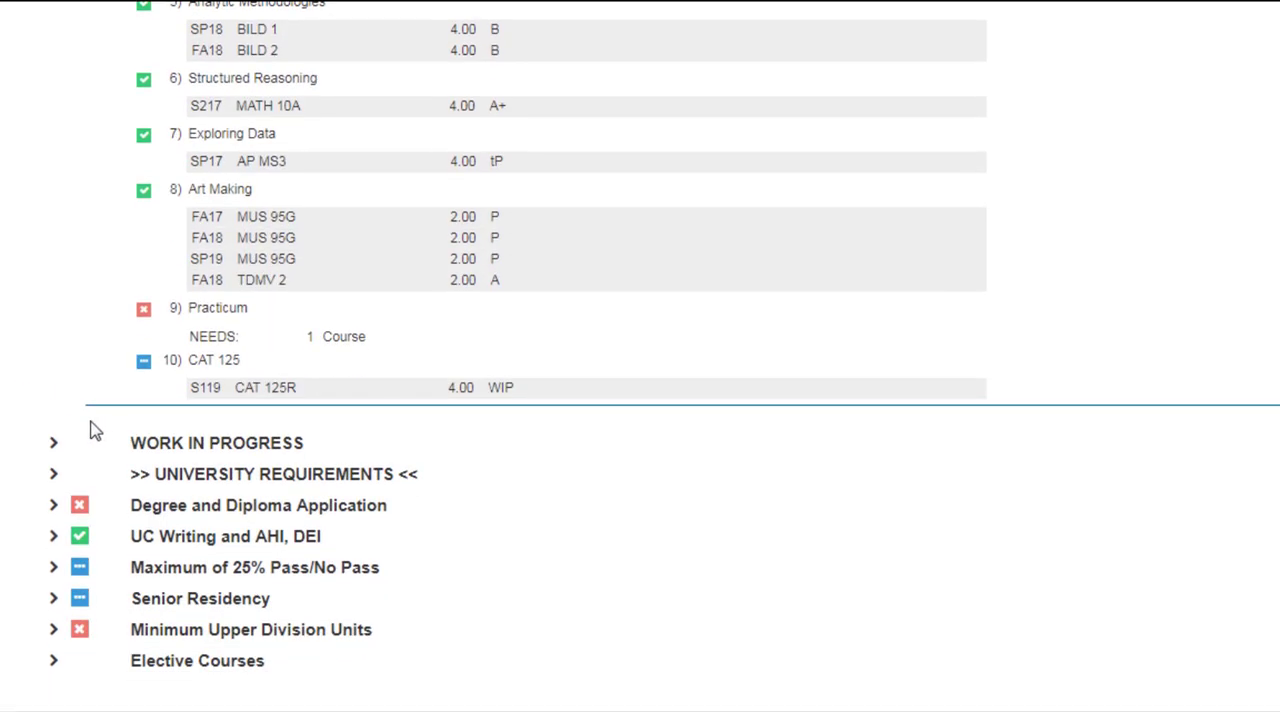
Step: Expand Work in Progress to list seven ungraded courses totalling 26.00 units
{"action": "left_click", "coordinate": [54, 444]}
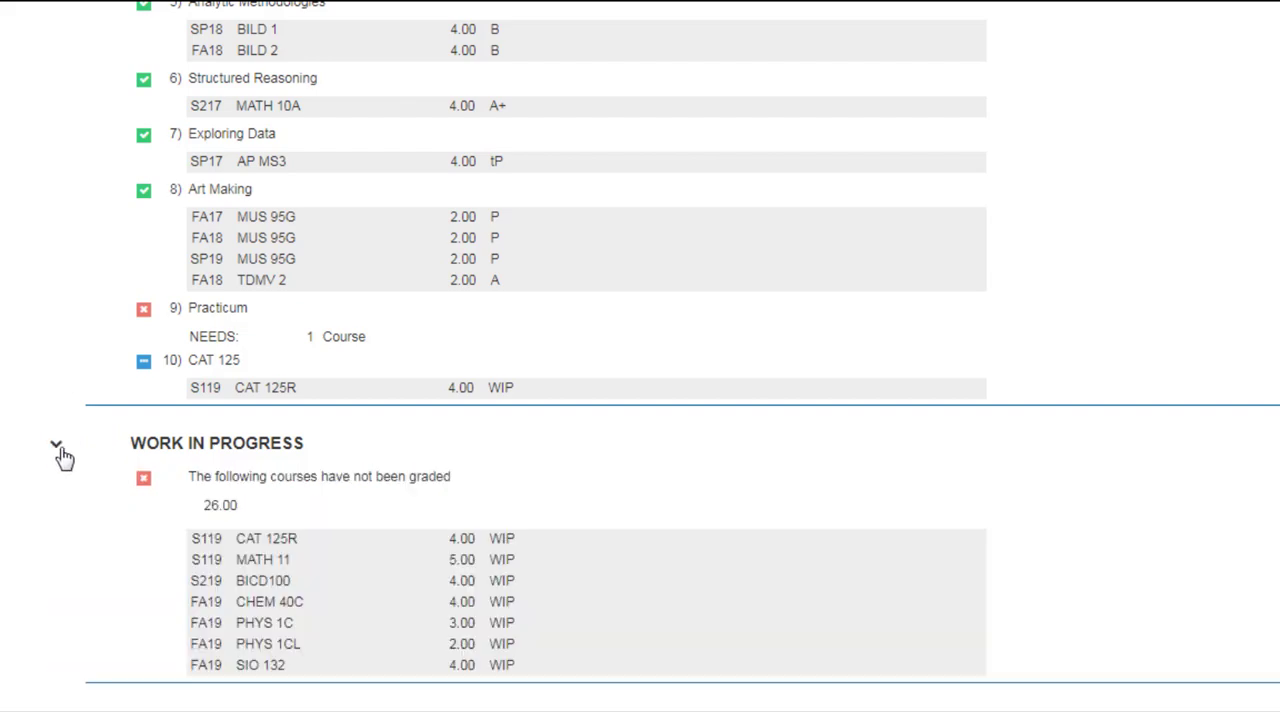
{"action": "scroll", "scroll_direction": "down", "scroll_amount": 3}
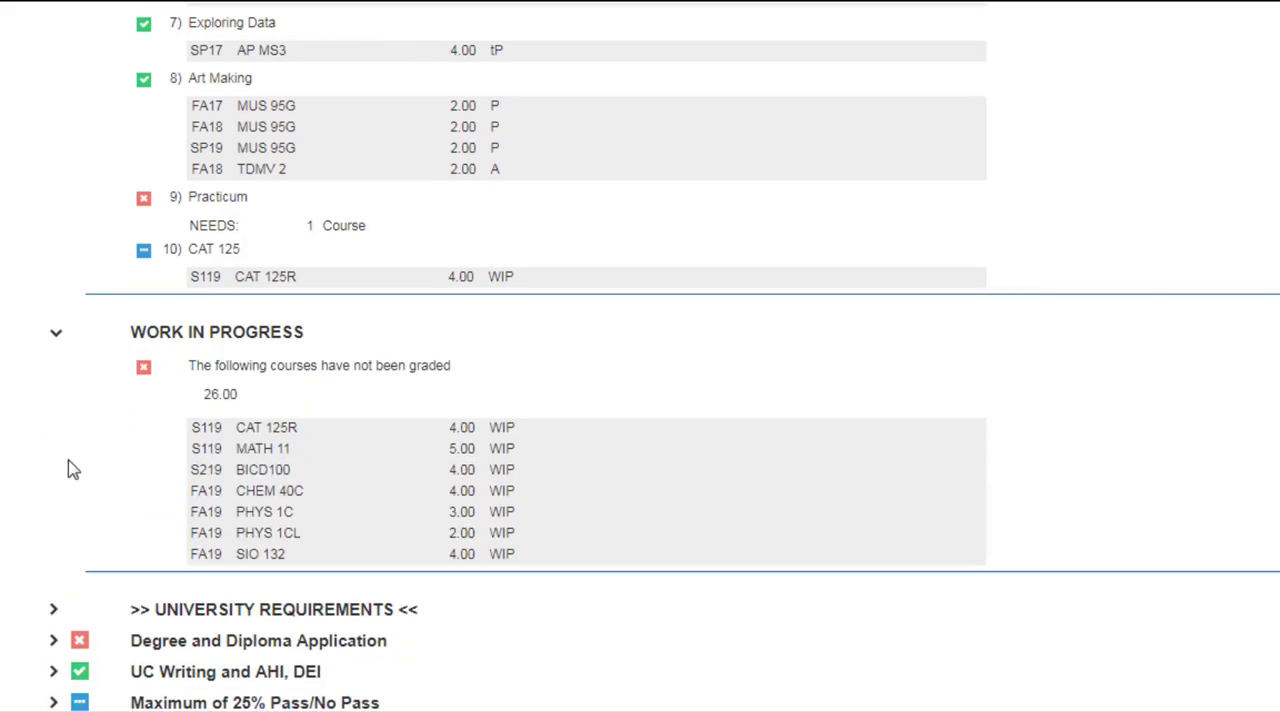
{"action": "mouse_move", "coordinate": [62, 468]}
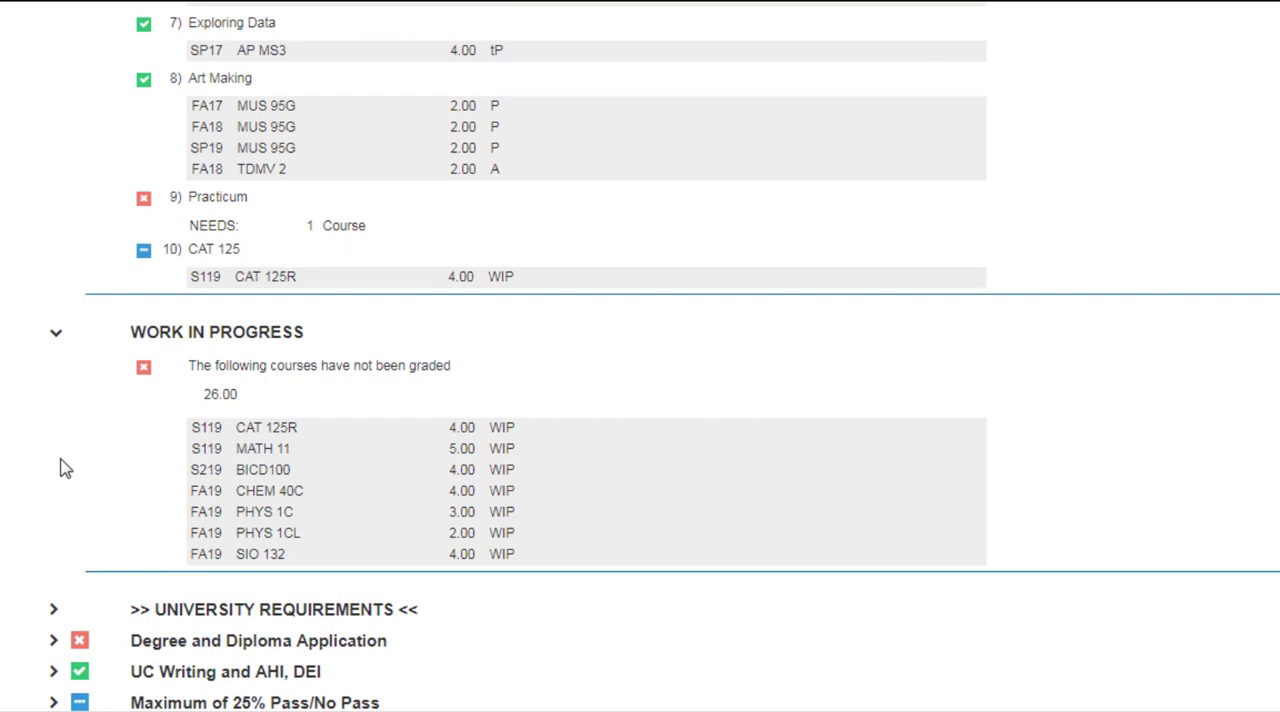
{"action": "scroll", "scroll_direction": "down", "scroll_amount": 3}
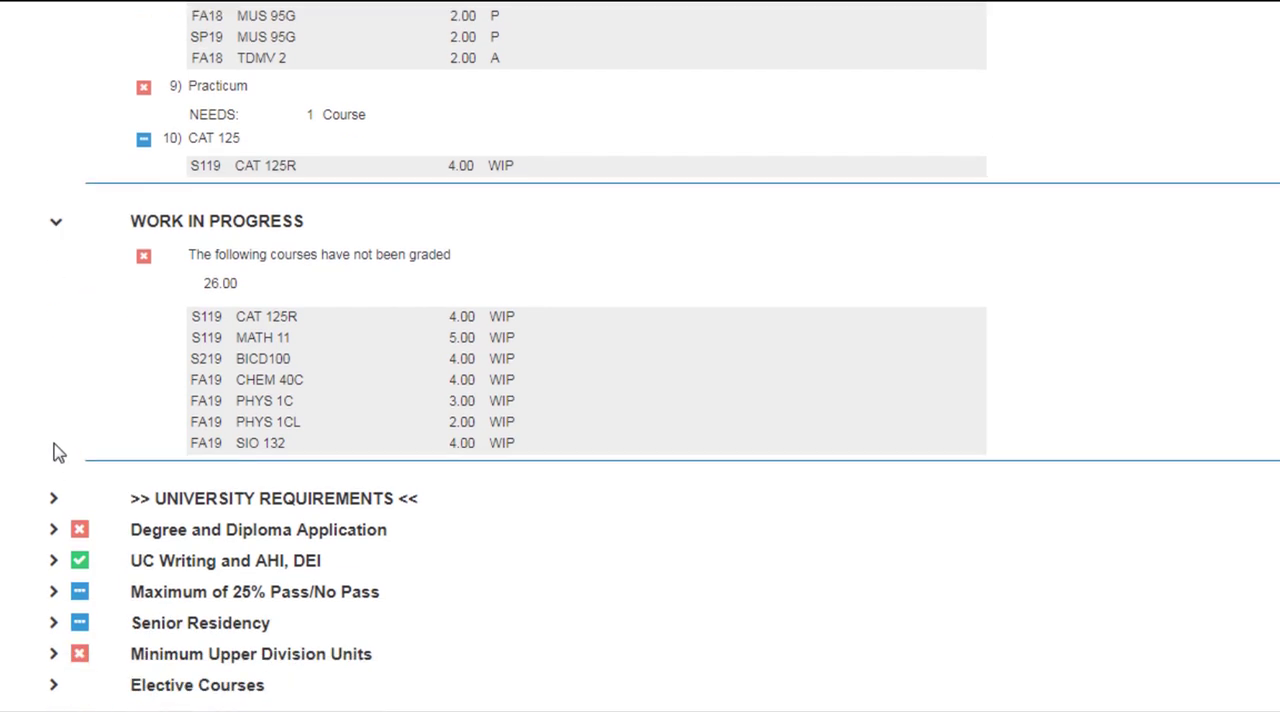
{"action": "mouse_move", "coordinate": [56, 592]}
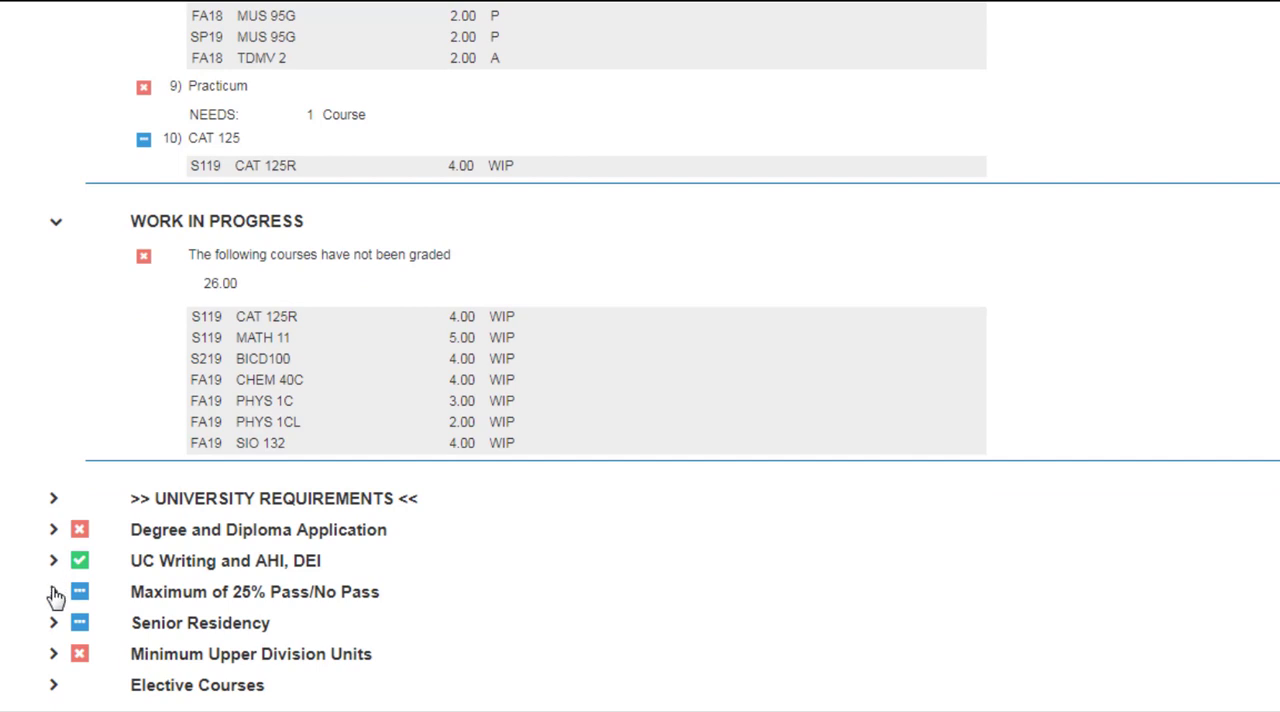
{"action": "mouse_move", "coordinate": [8, 476]}
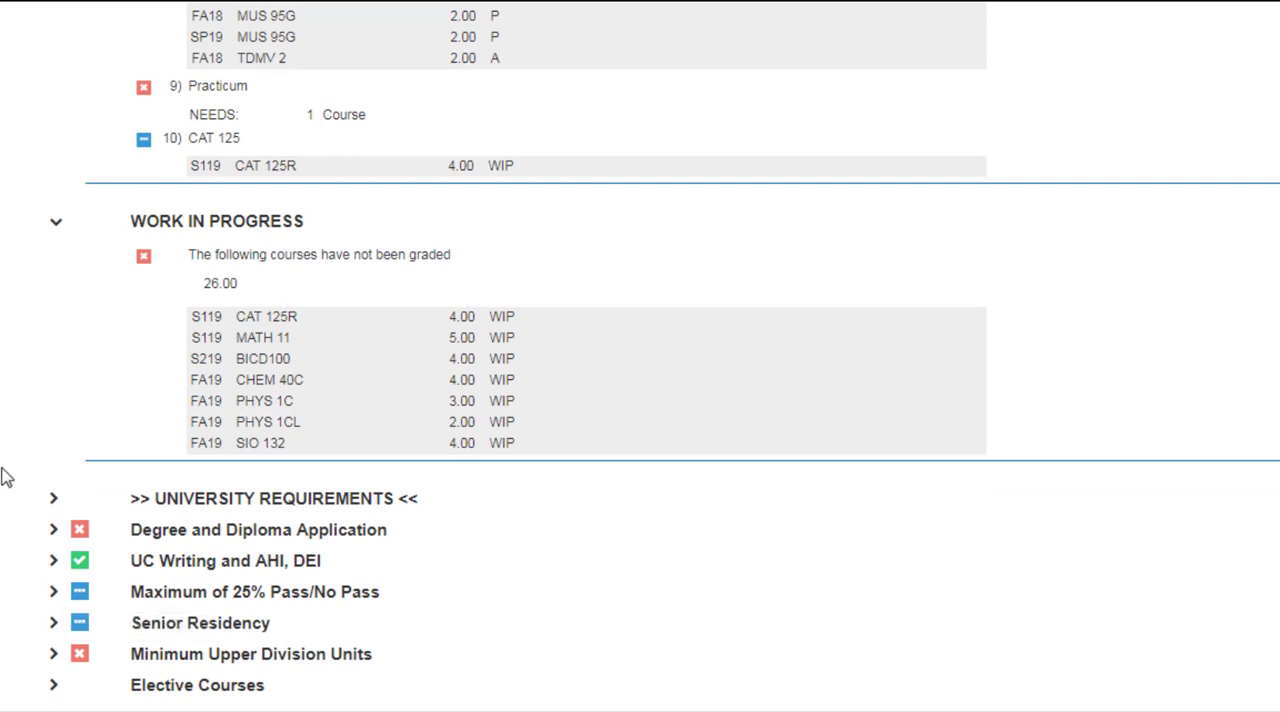
{"action": "scroll", "scroll_direction": "down", "scroll_amount": 3}
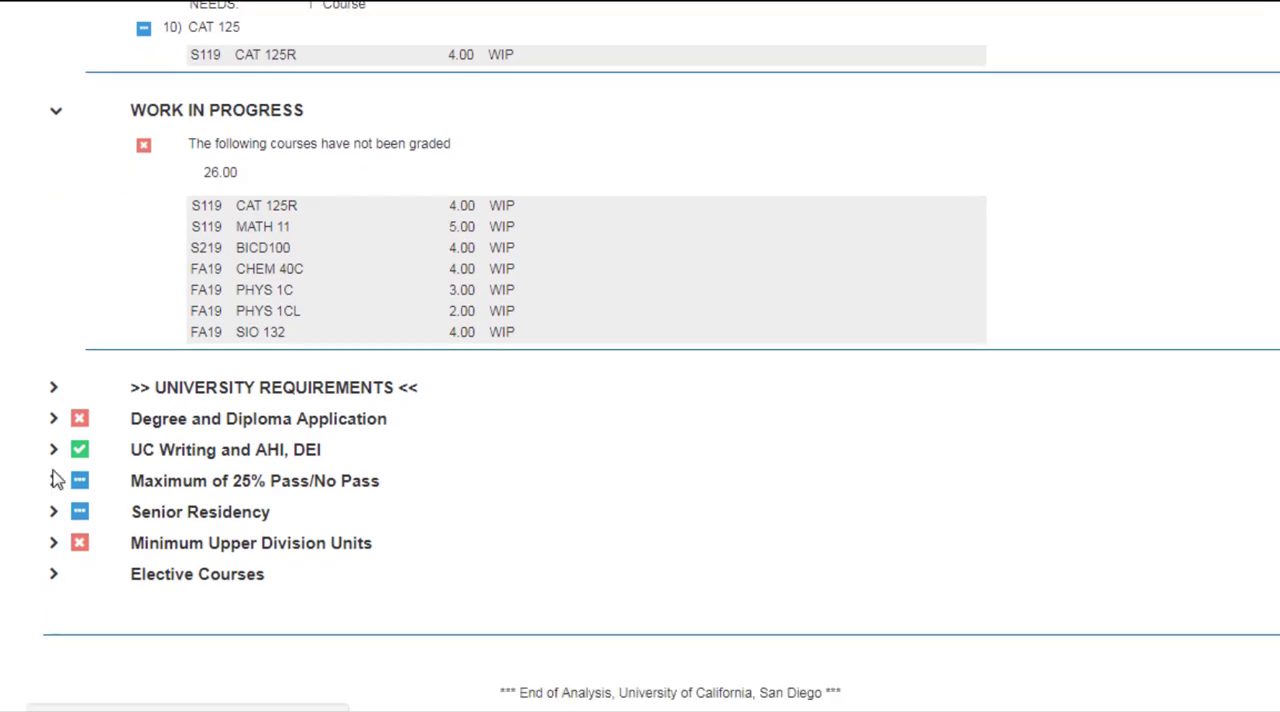
{"action": "mouse_move", "coordinate": [54, 424]}
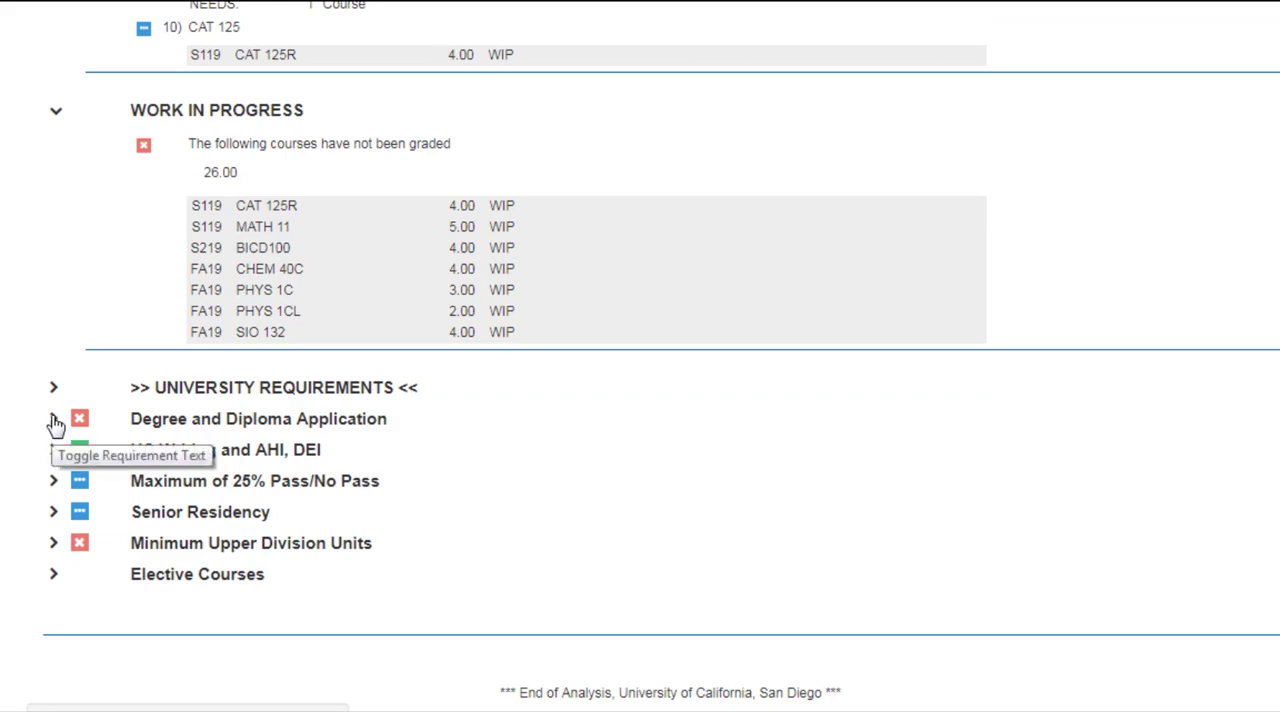
Step: Expand the Degree and Diploma Application and UC Writing and AHI, DEI requirements
{"action": "left_click", "coordinate": [54, 418]}
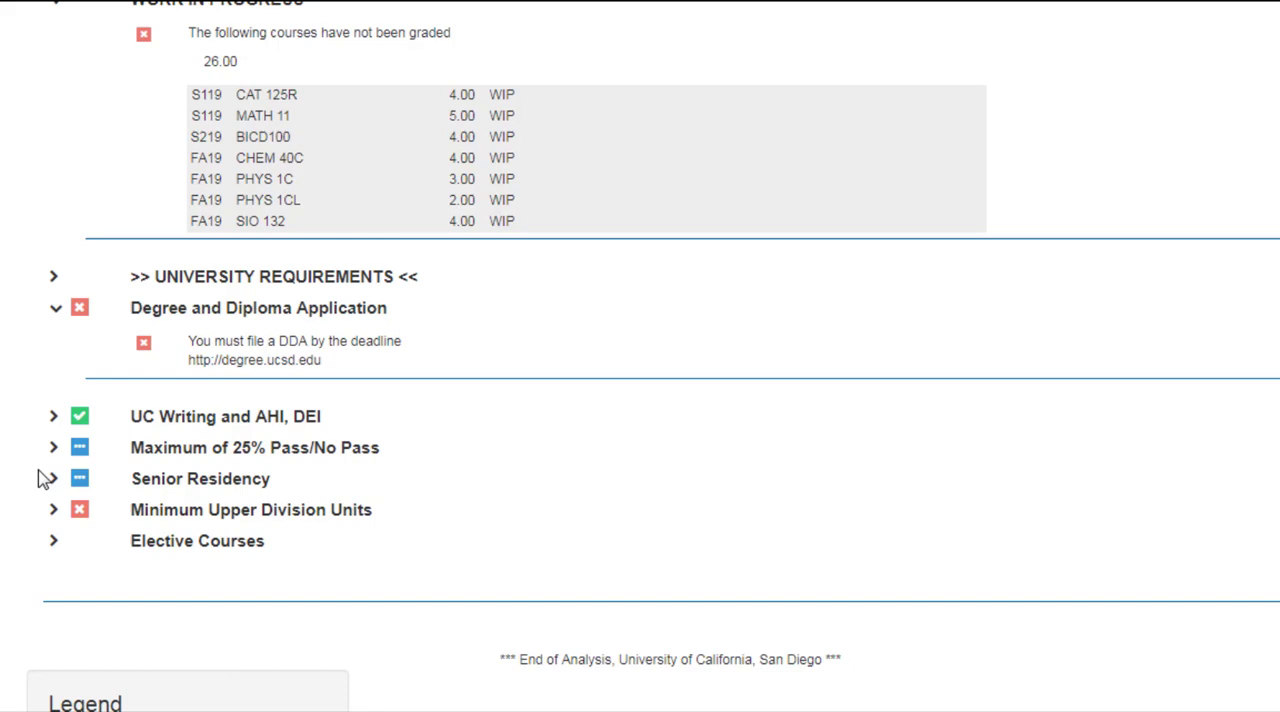
{"action": "left_click", "coordinate": [54, 416]}
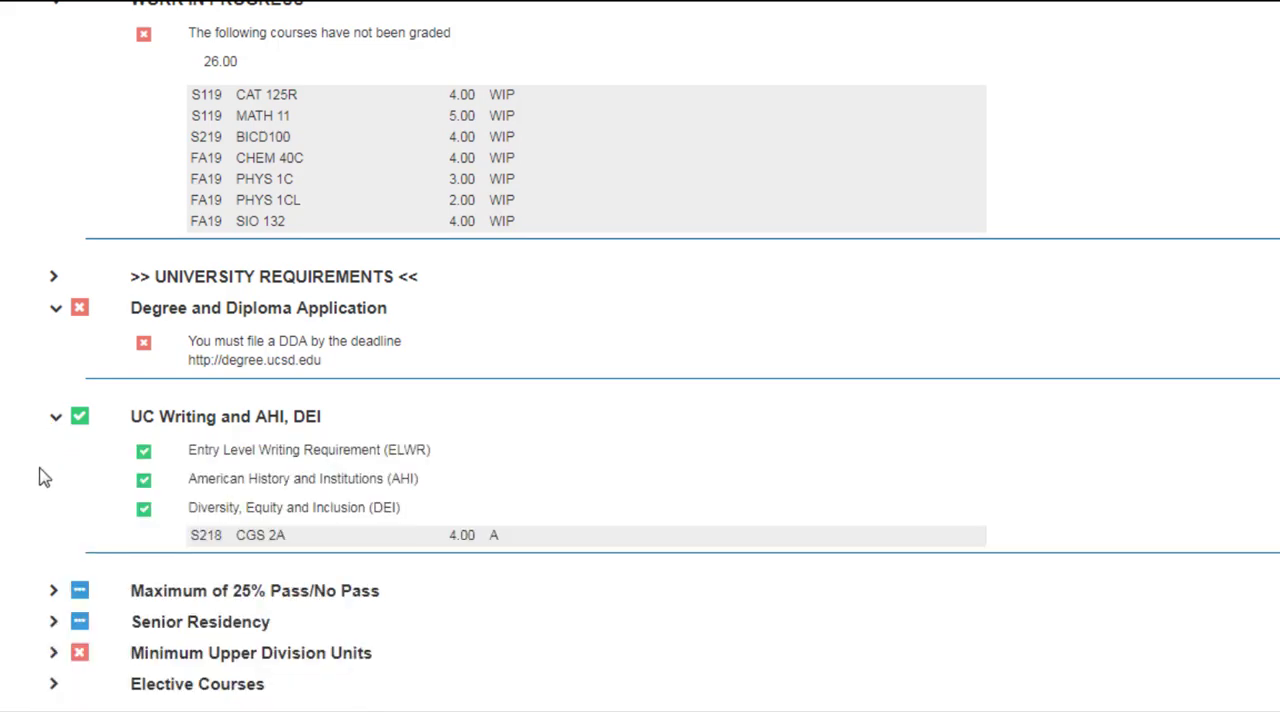
{"action": "scroll", "scroll_direction": "down", "scroll_amount": 3}
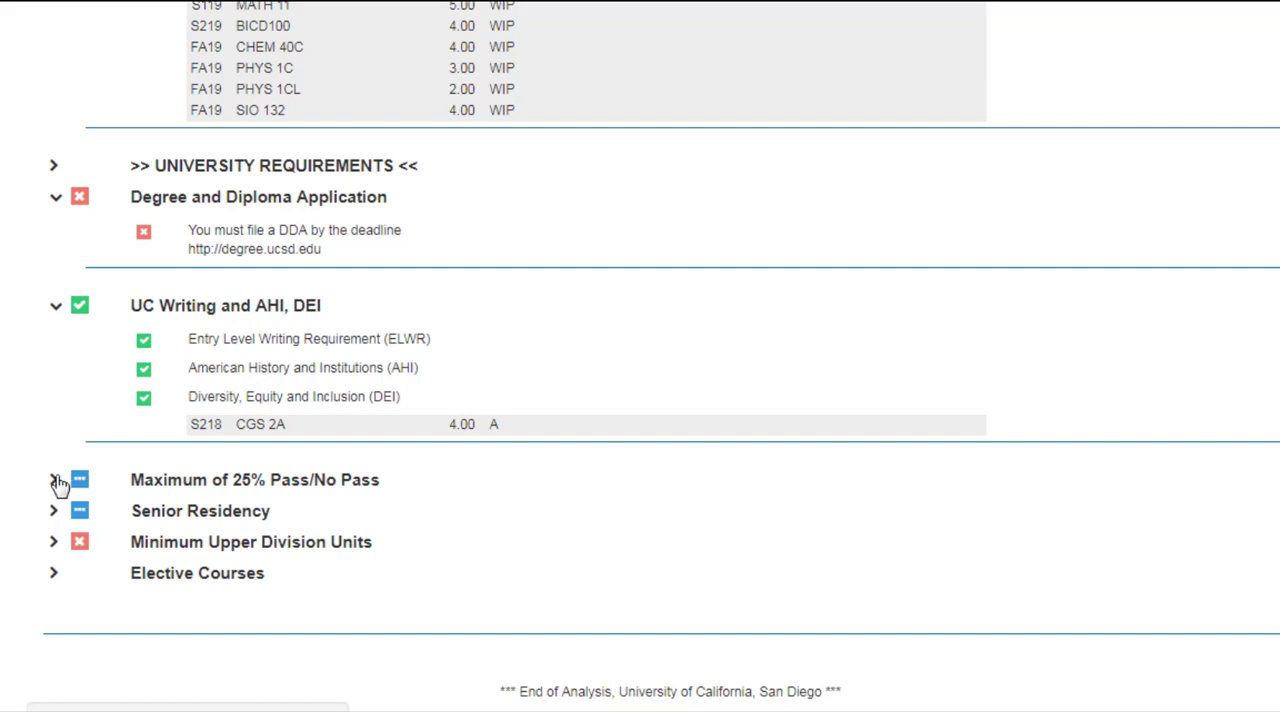
Step: Expand the 25% Pass/No Pass limit (7.9%) and Senior Residency requirement, shown in compliance
{"action": "left_click", "coordinate": [56, 478]}
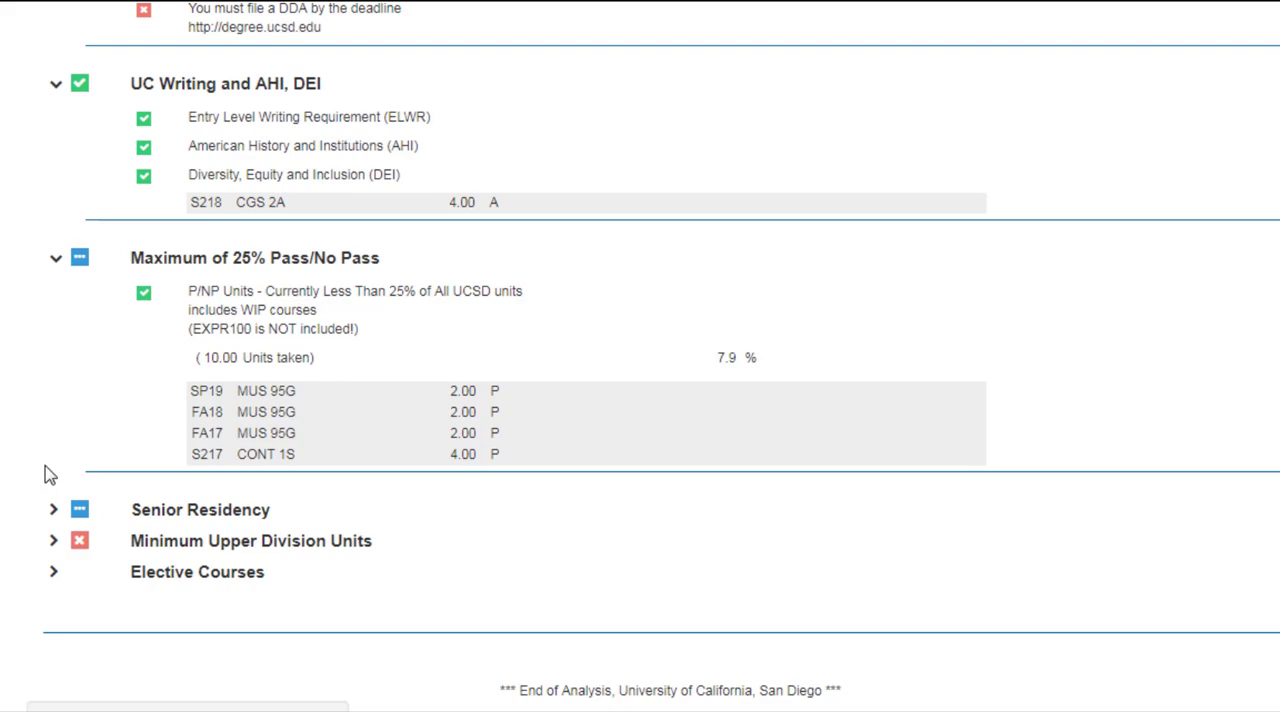
{"action": "scroll", "scroll_direction": "down", "scroll_amount": 3}
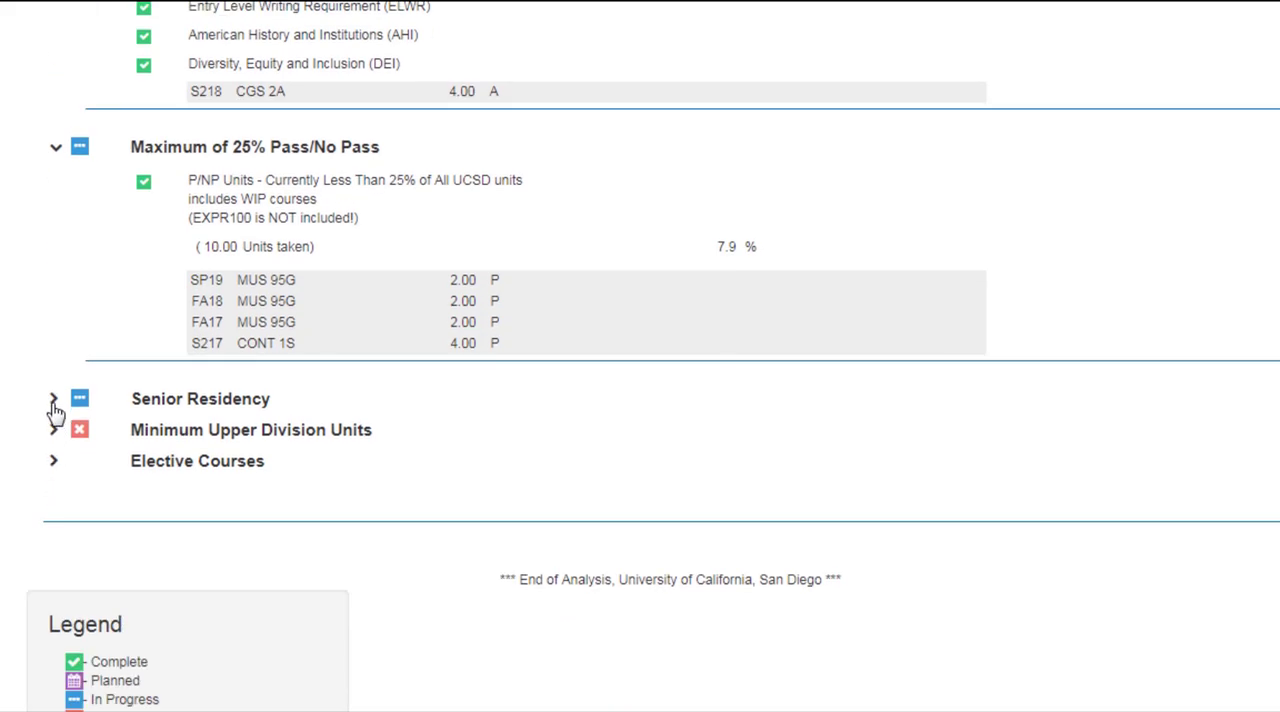
{"action": "left_click", "coordinate": [54, 398]}
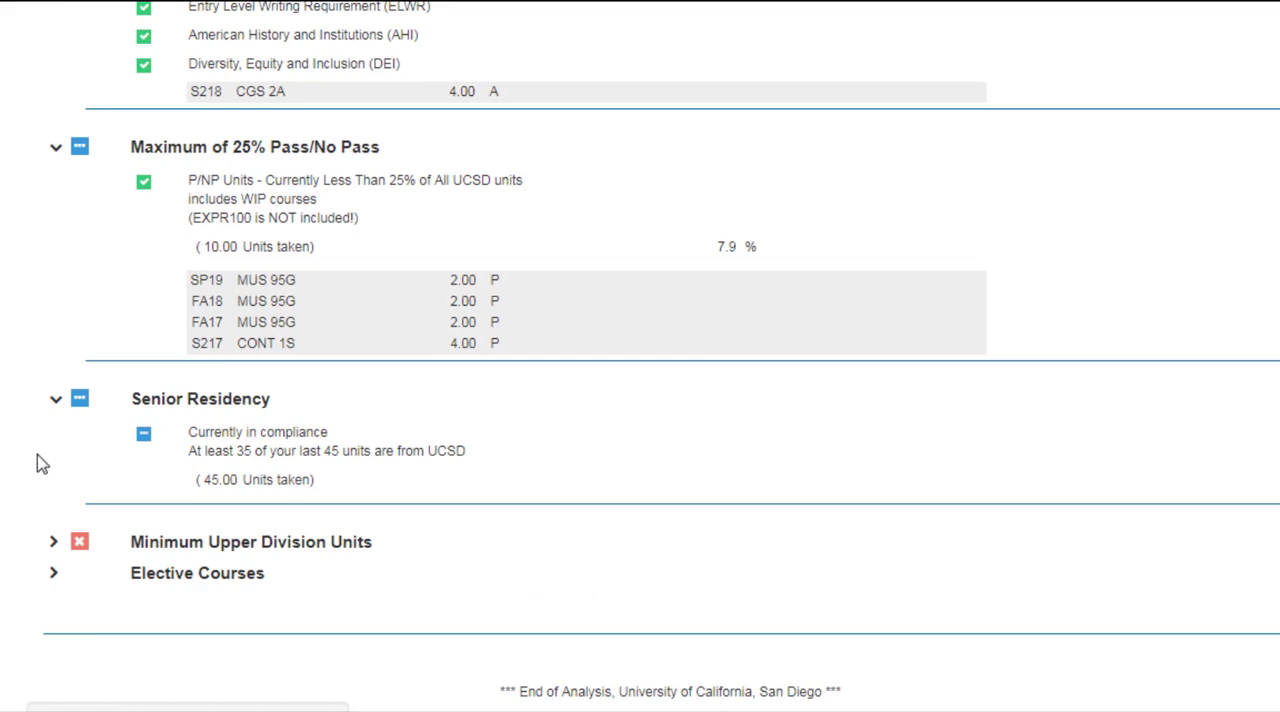
{"action": "scroll", "scroll_direction": "down", "scroll_amount": 3}
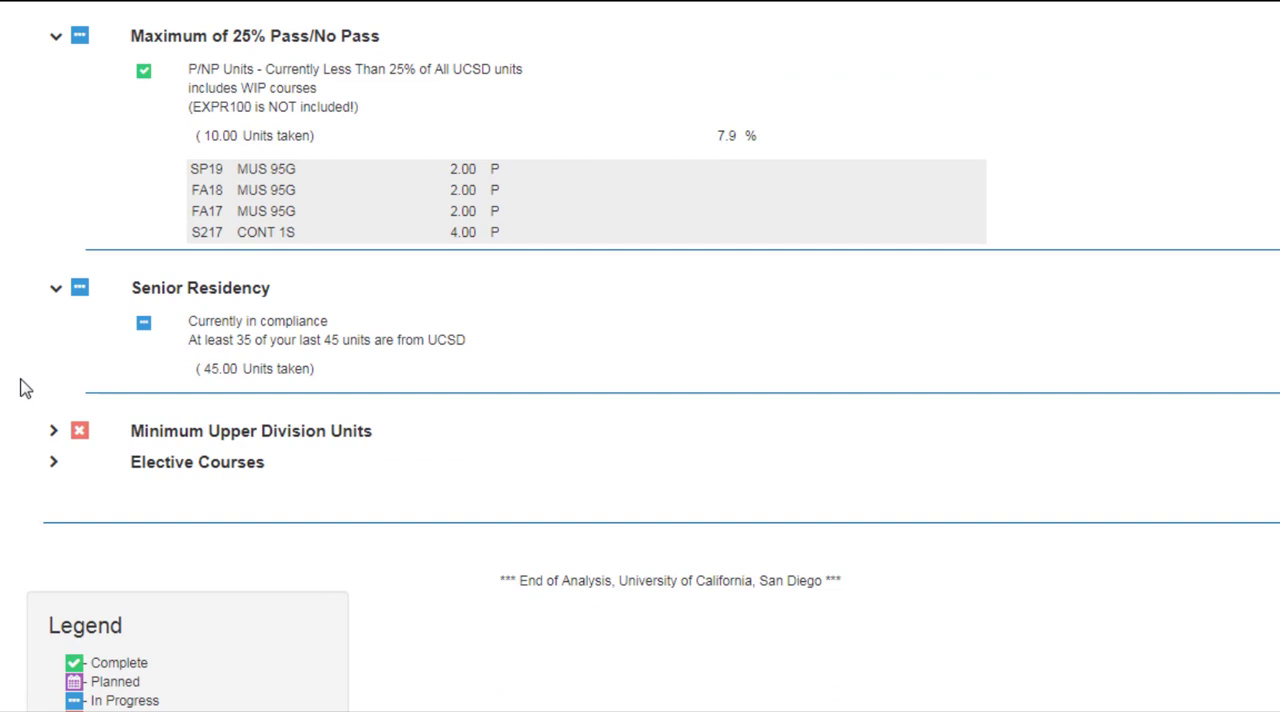
{"action": "mouse_move", "coordinate": [24, 428]}
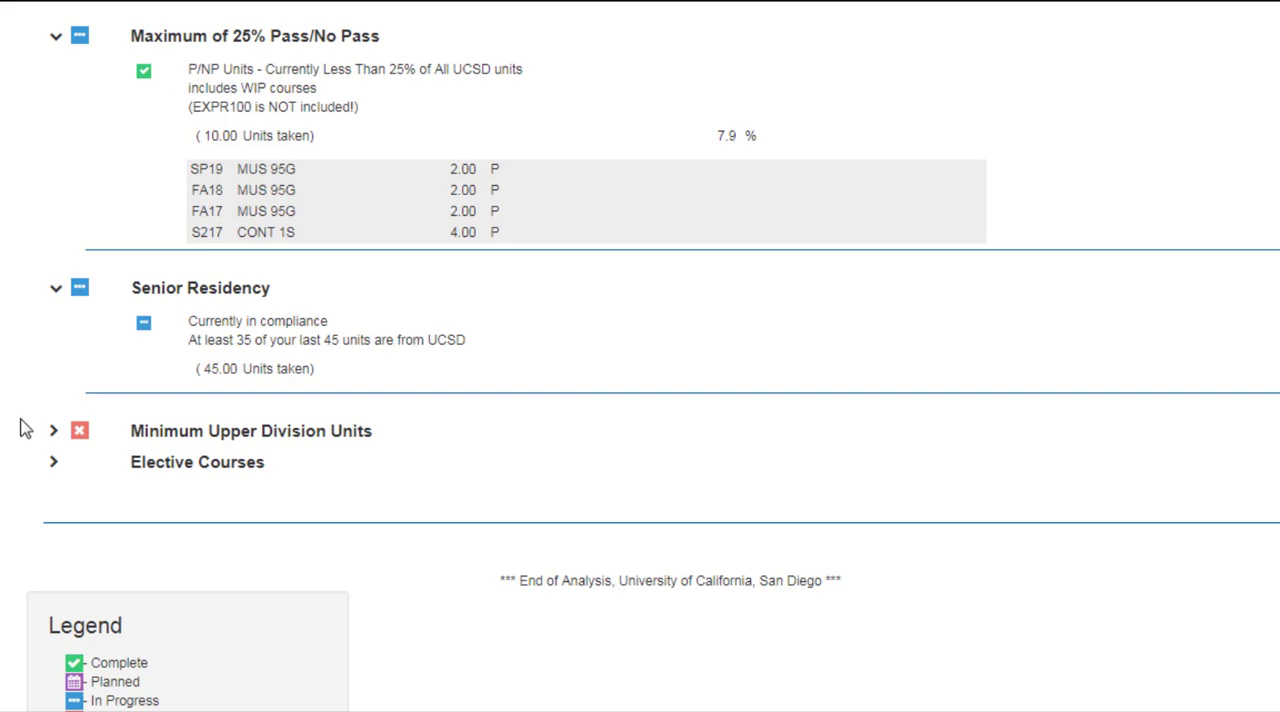
{"action": "scroll", "scroll_direction": "down", "scroll_amount": 3}
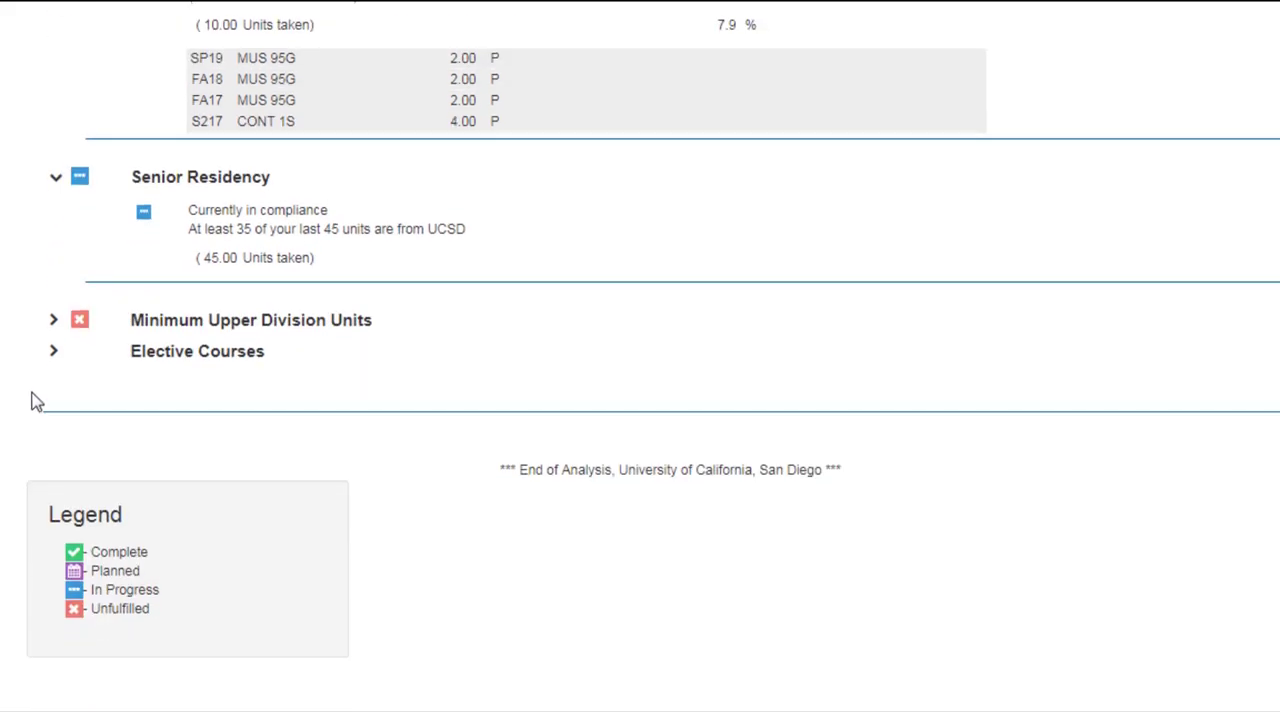
Step: Expand Minimum Upper Division Units (44.00 needed) and Elective Courses listing 12 units
{"action": "left_click", "coordinate": [54, 320]}
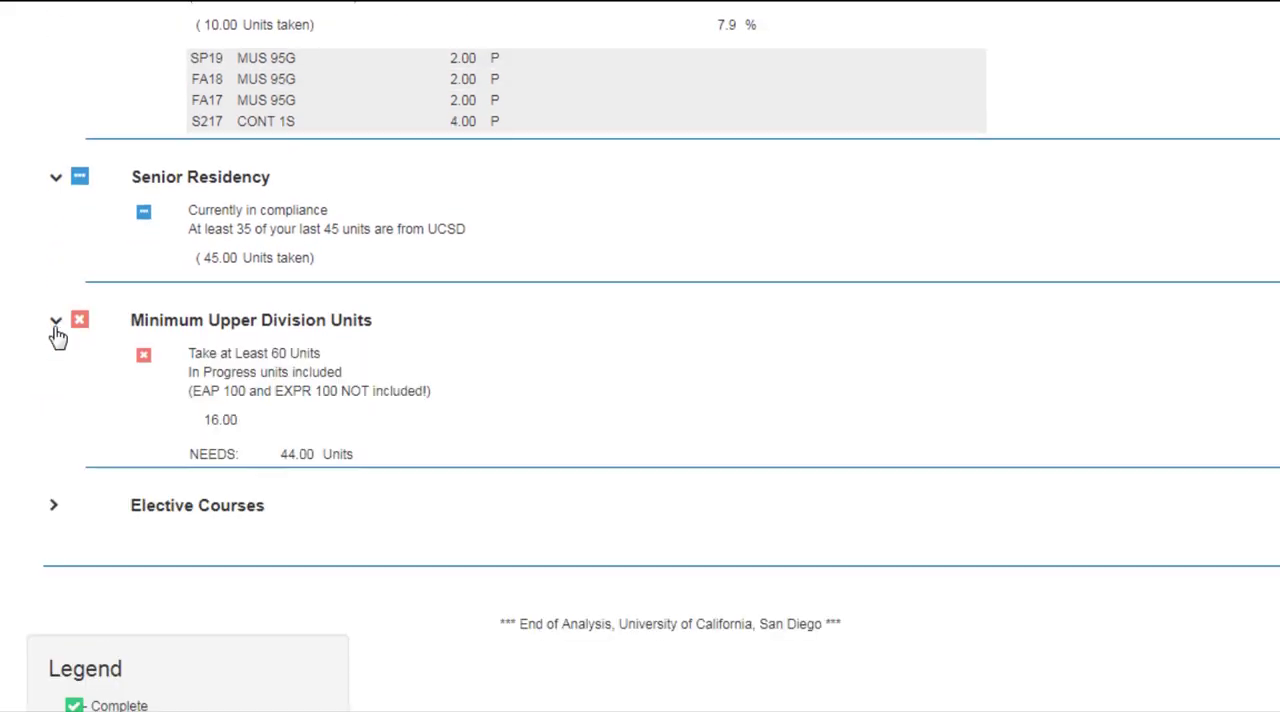
{"action": "mouse_move", "coordinate": [52, 396]}
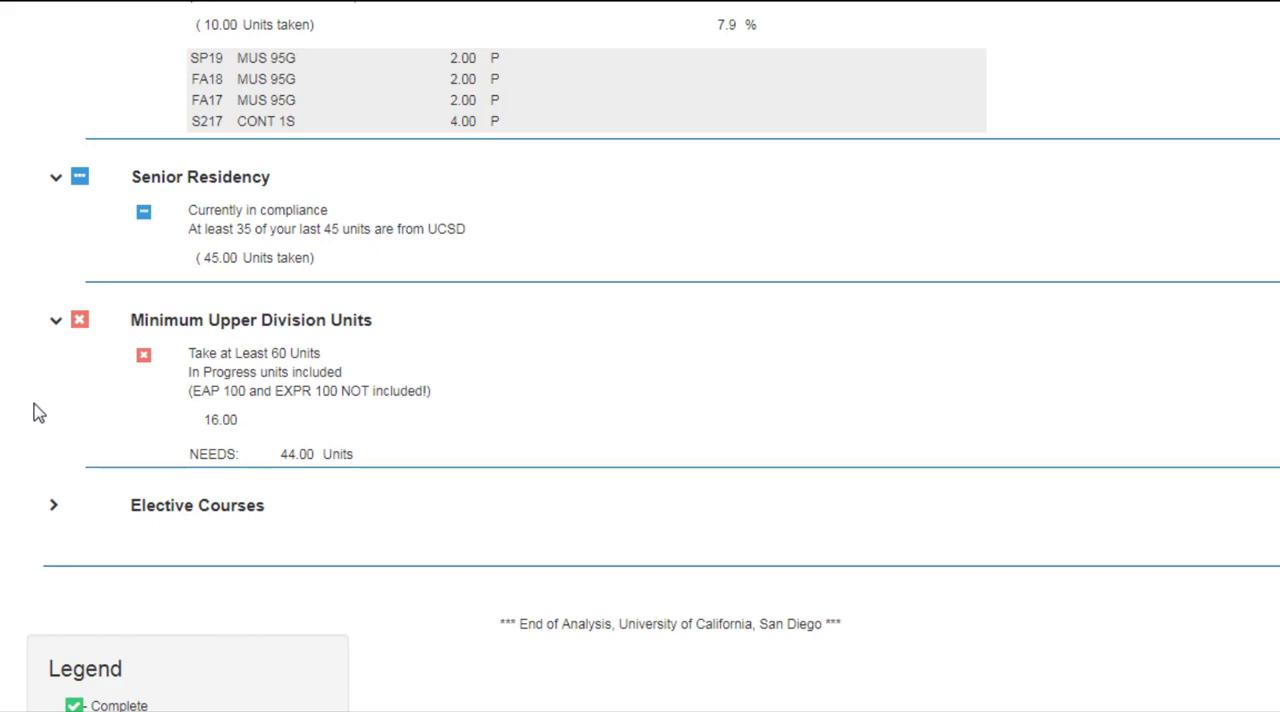
{"action": "left_click", "coordinate": [54, 504]}
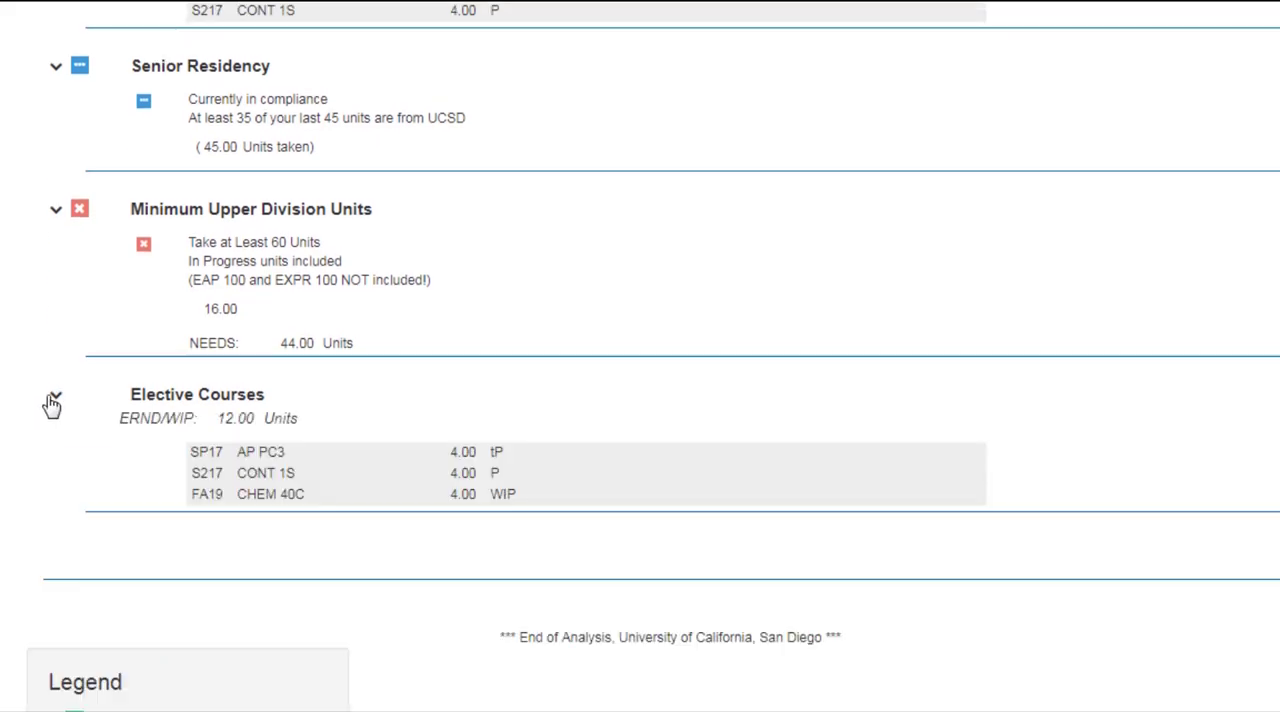
{"action": "scroll", "scroll_direction": "down", "scroll_amount": 3}
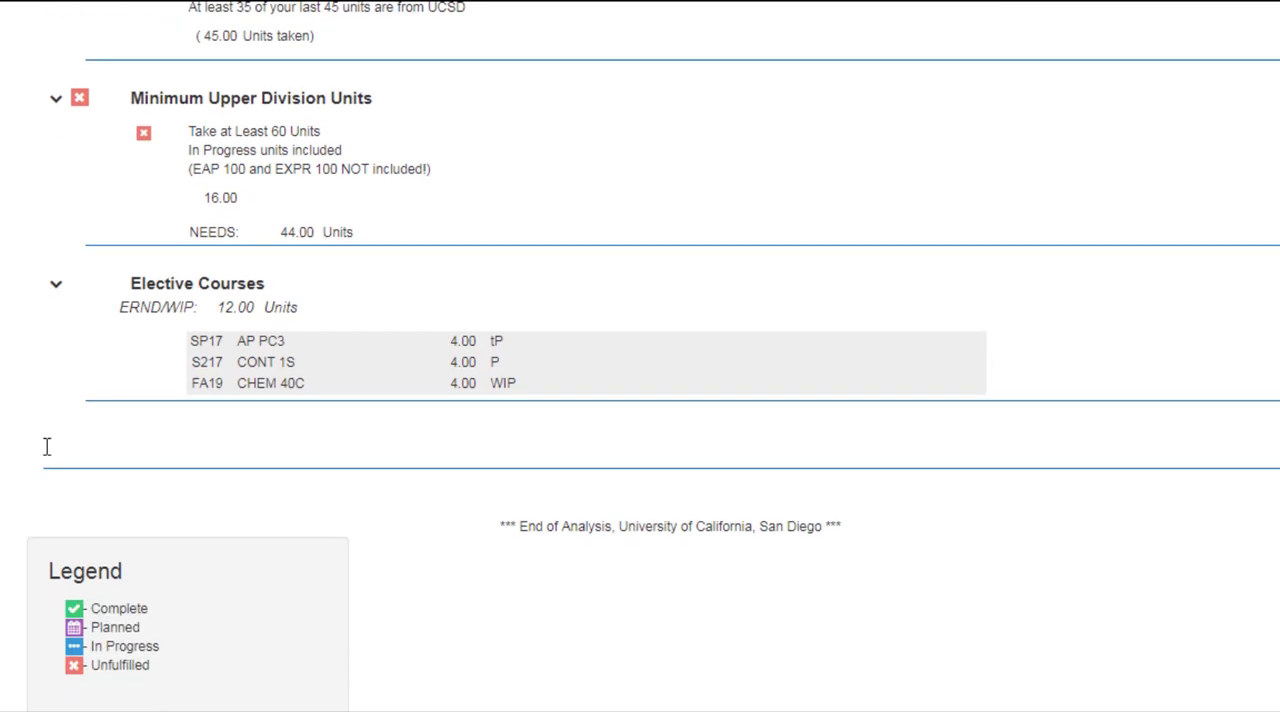